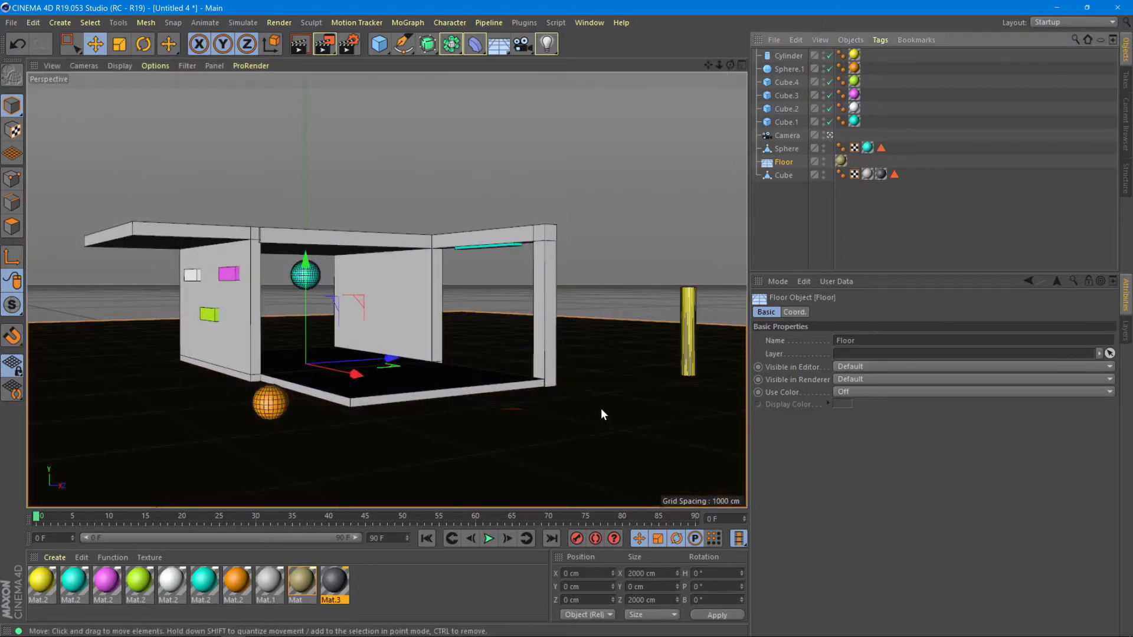
mouse_move(607, 421)
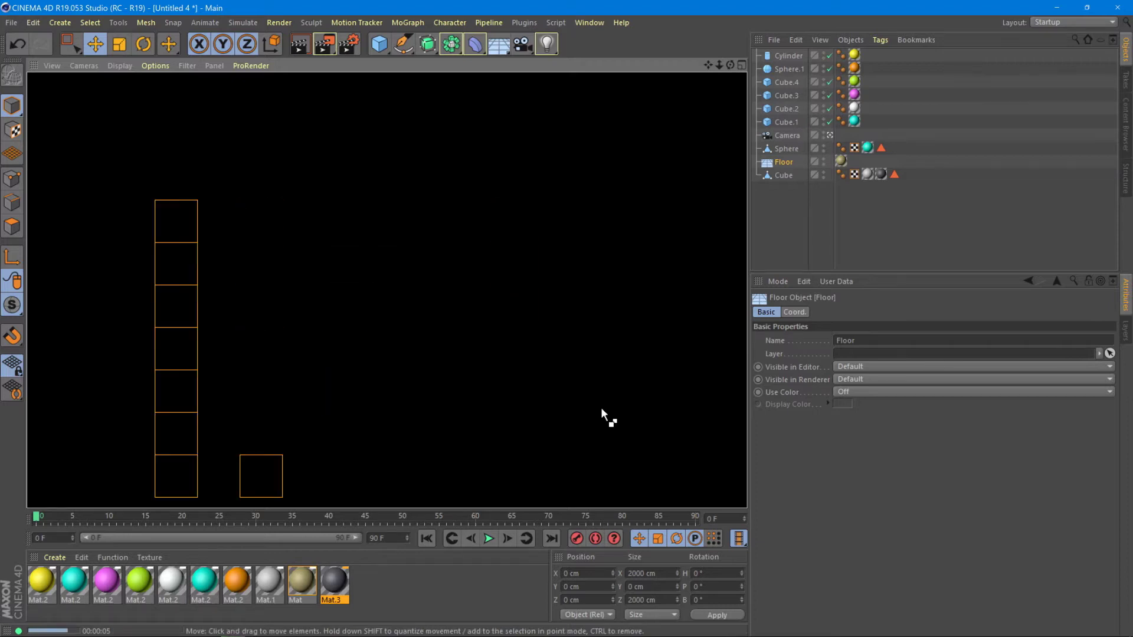
Select the scene camera and show the Ambient Occlusion settings in Render Settings
left_click(787, 135)
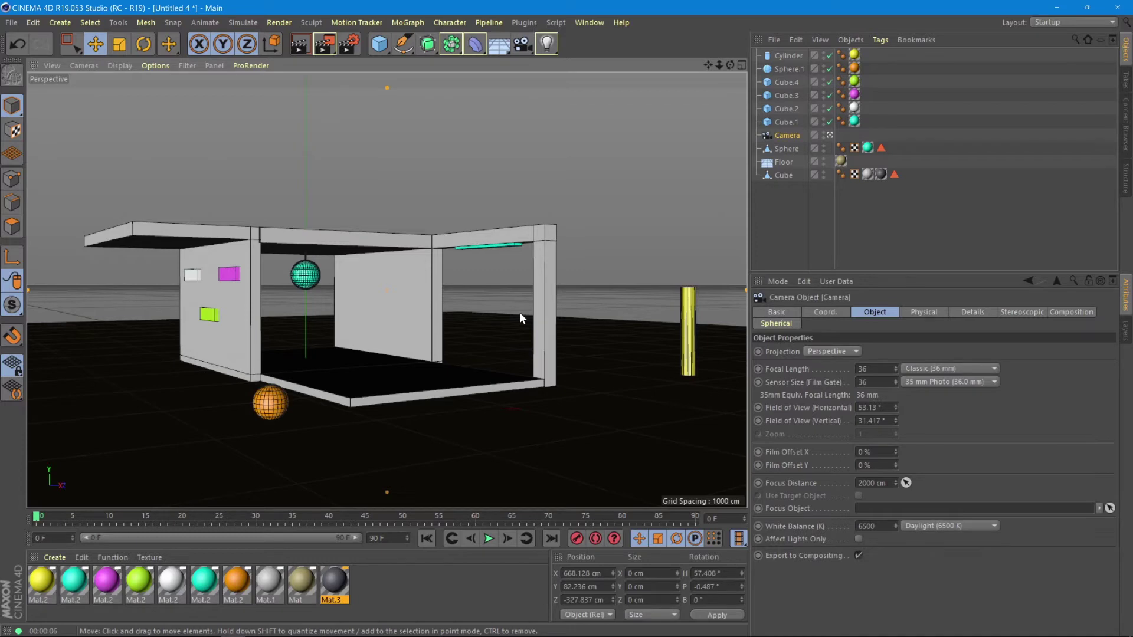
mouse_move(422, 185)
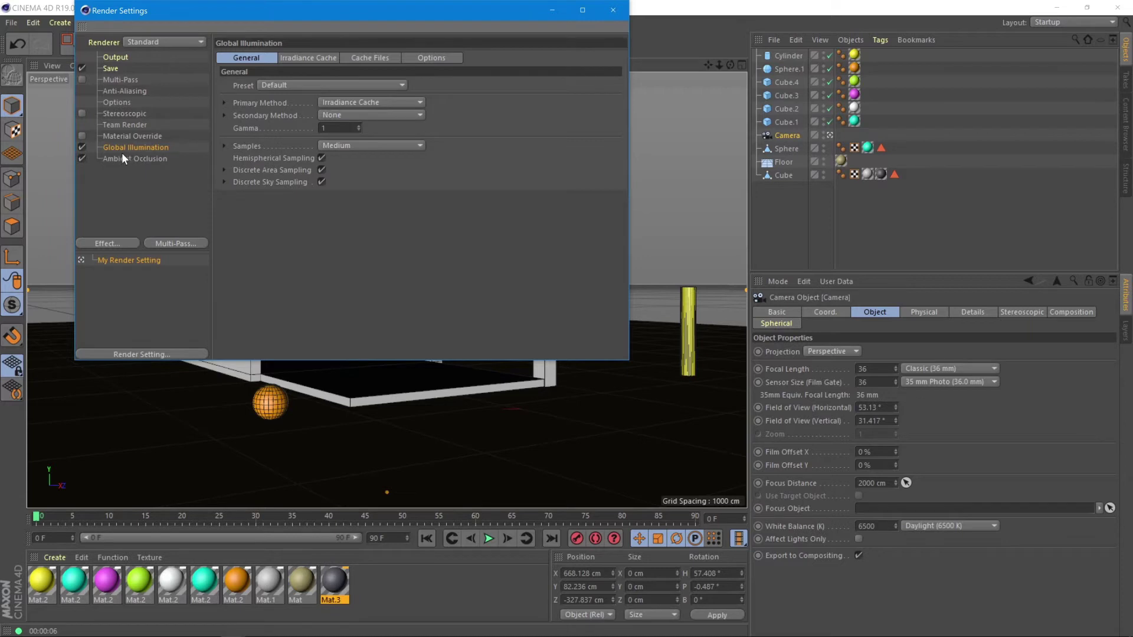
left_click(134, 158)
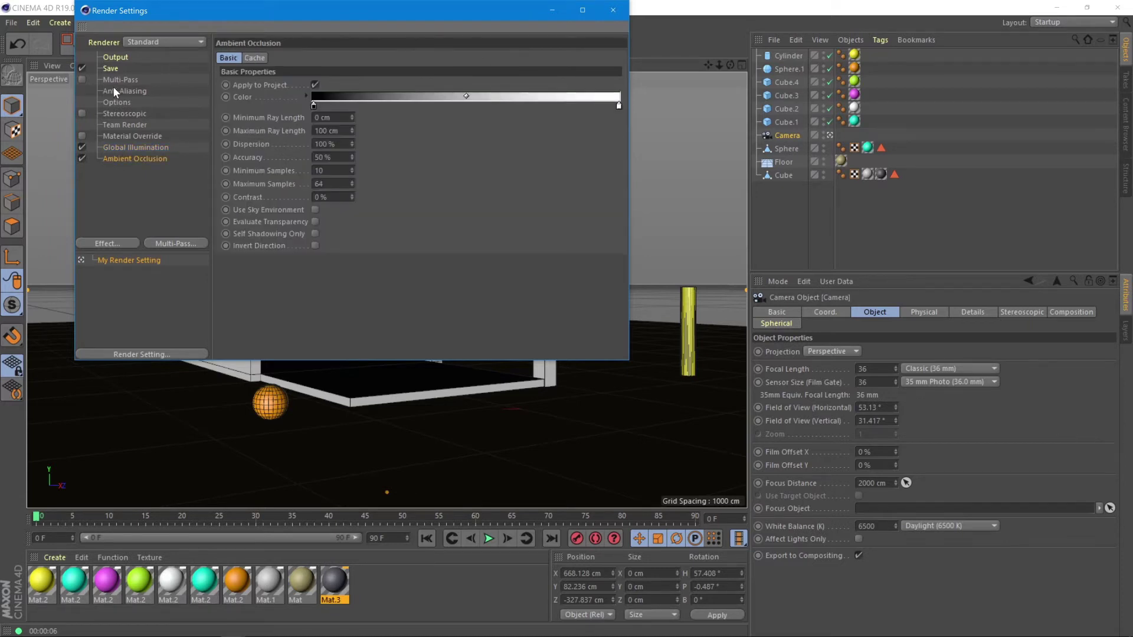
mouse_move(613, 10)
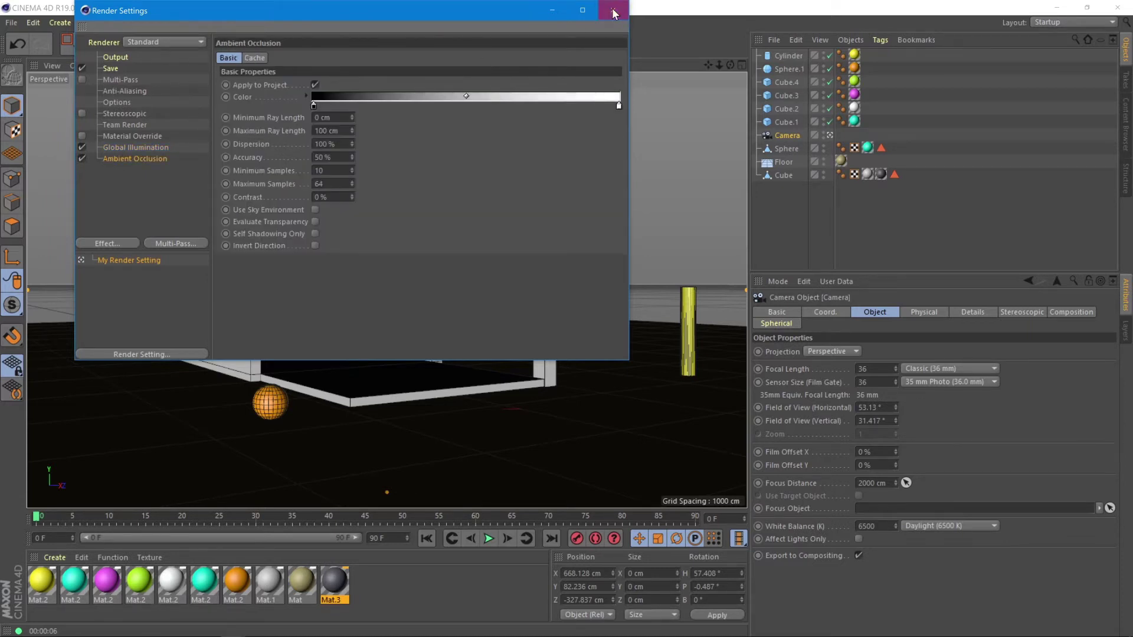
Close Render Settings and select the white Mat.2 material in the Material Manager
left_click(613, 10)
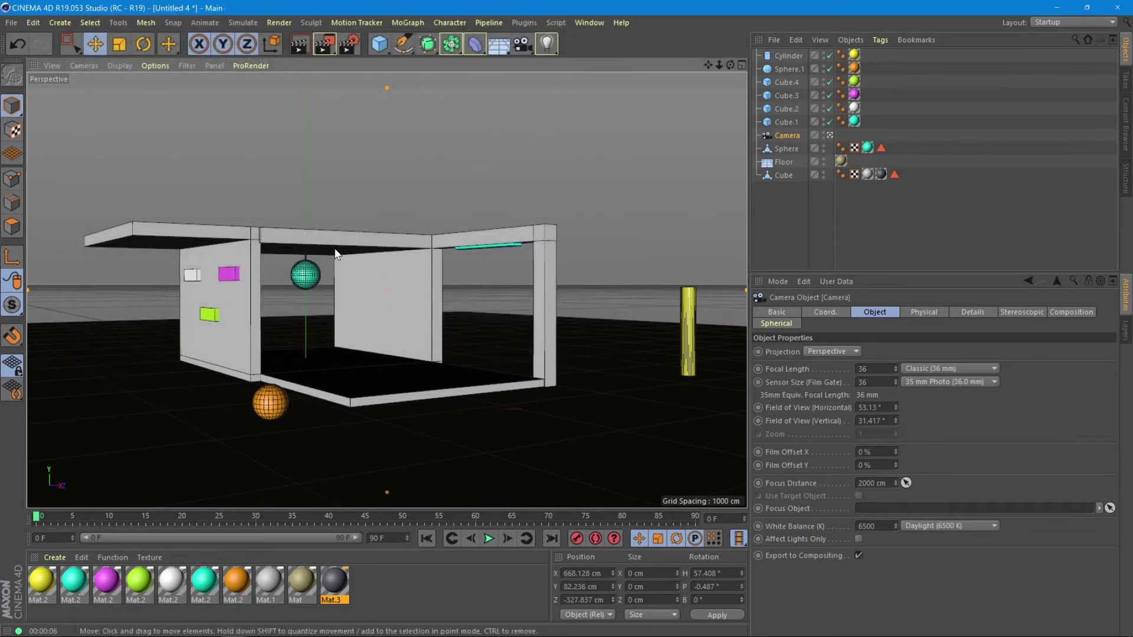
mouse_move(440, 271)
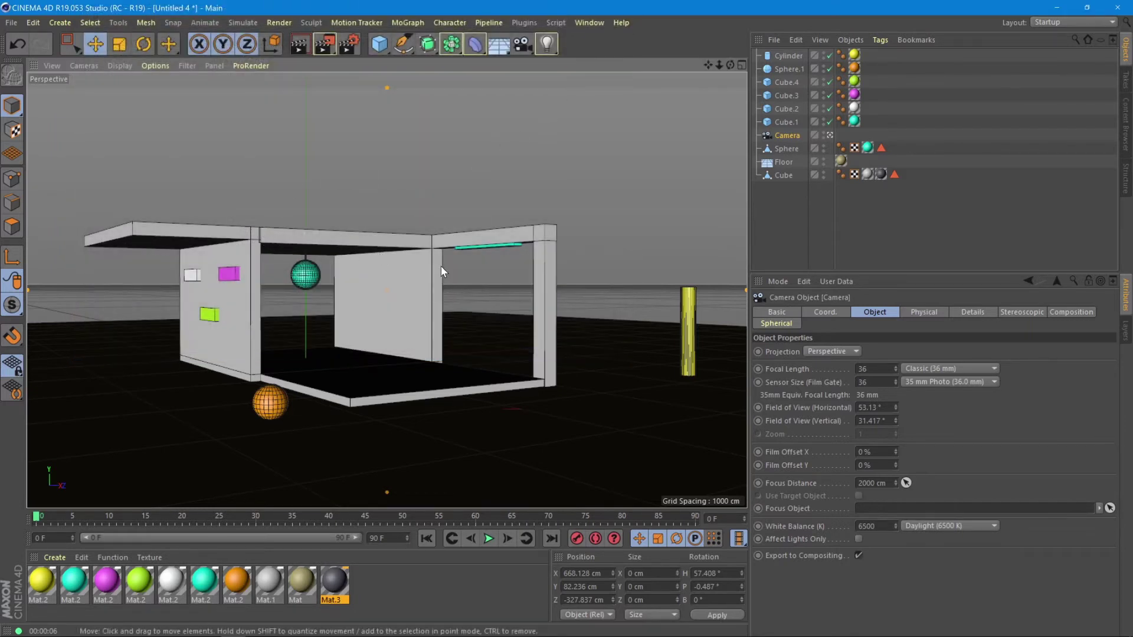
mouse_move(423, 287)
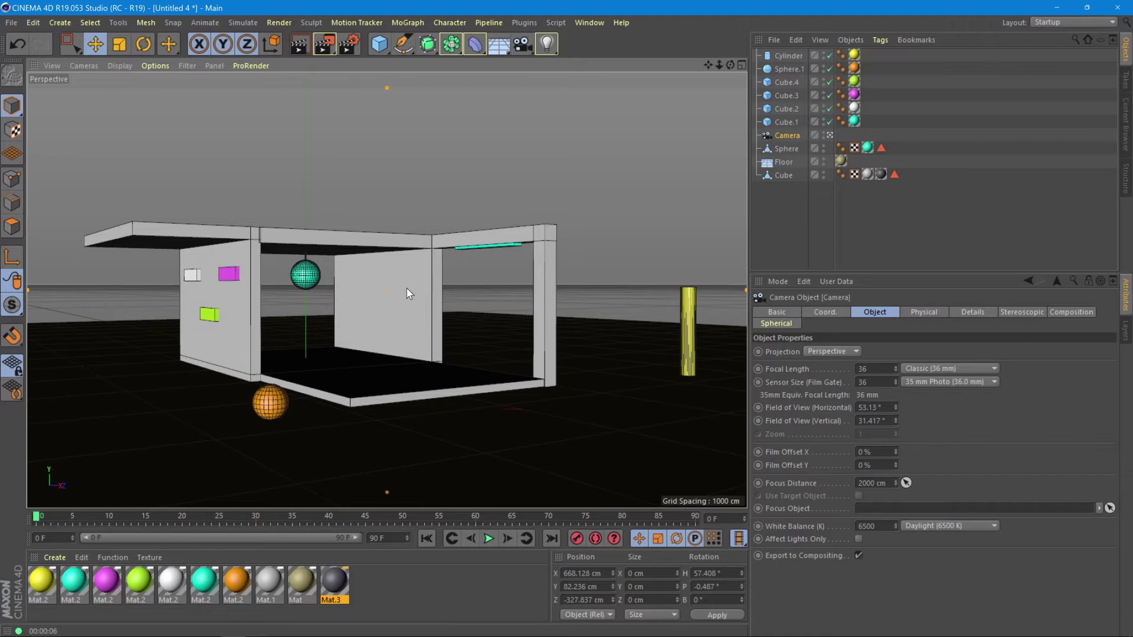
mouse_move(405, 310)
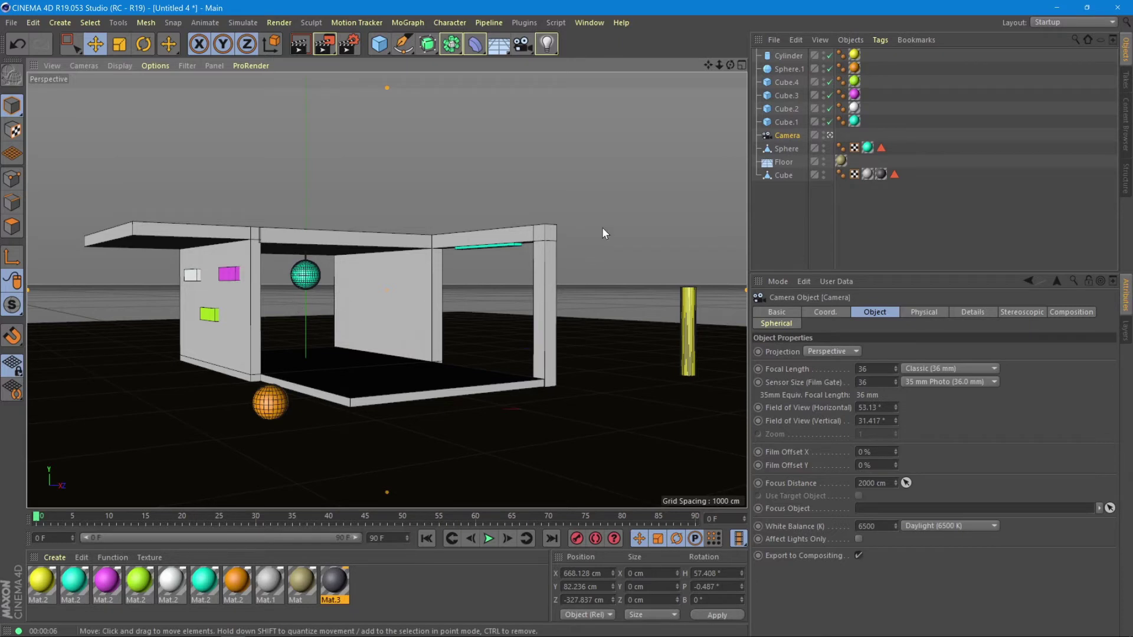
mouse_move(488, 204)
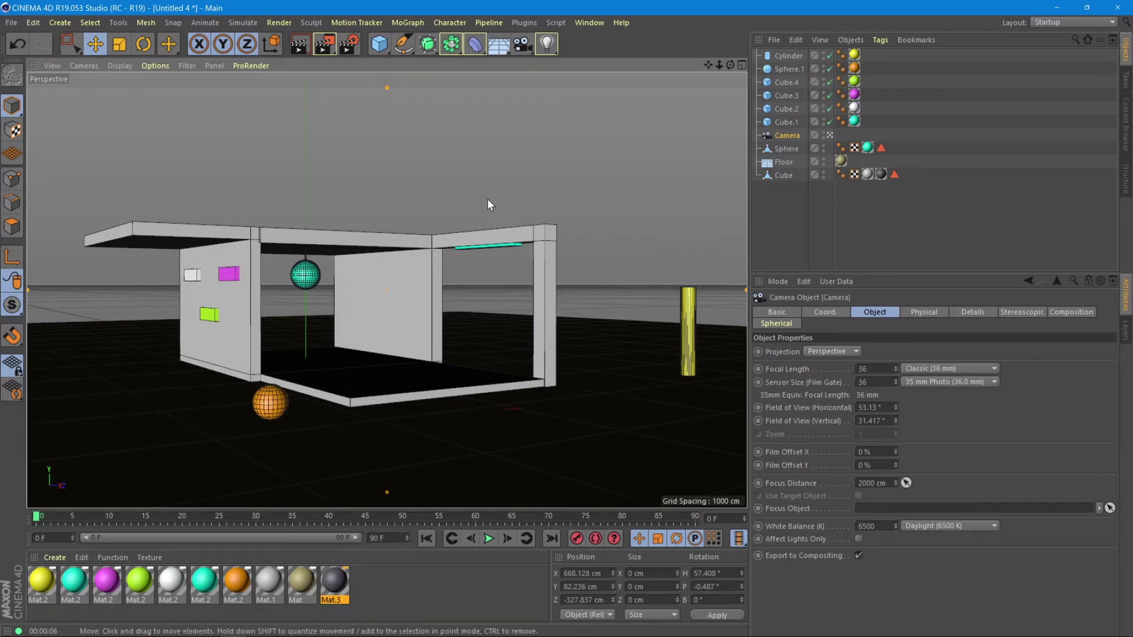
mouse_move(341, 396)
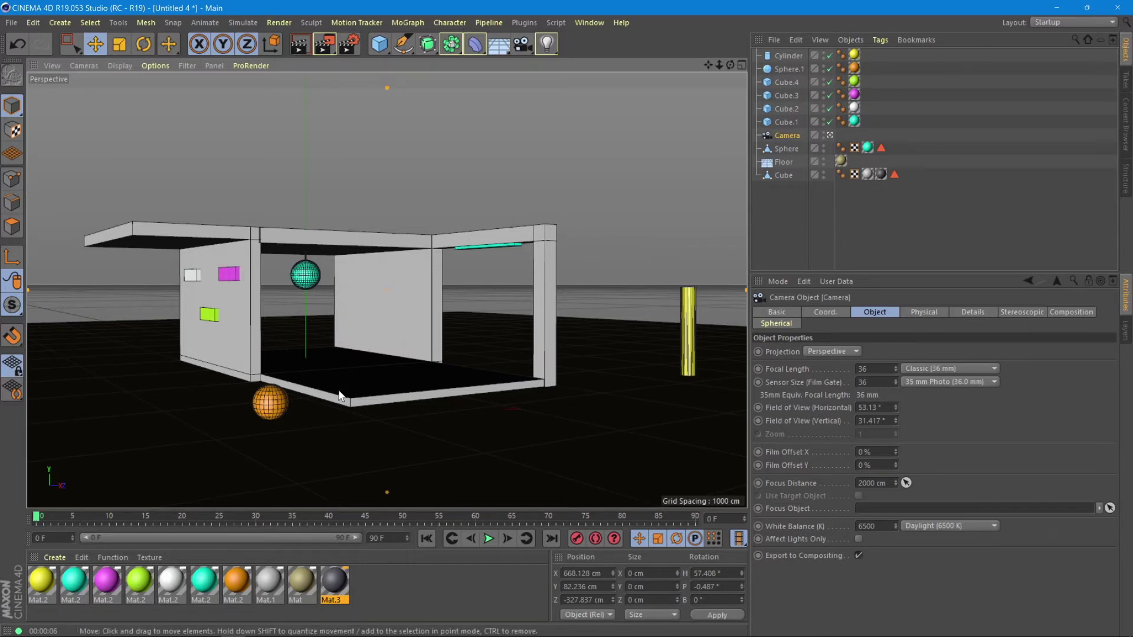
mouse_move(347, 392)
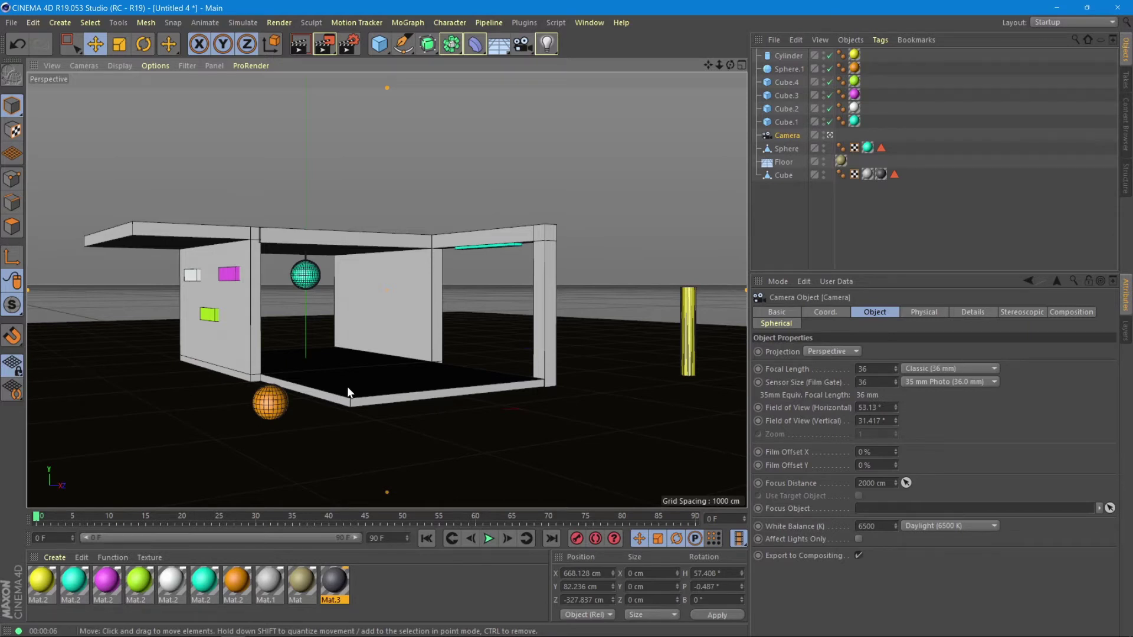
mouse_move(366, 401)
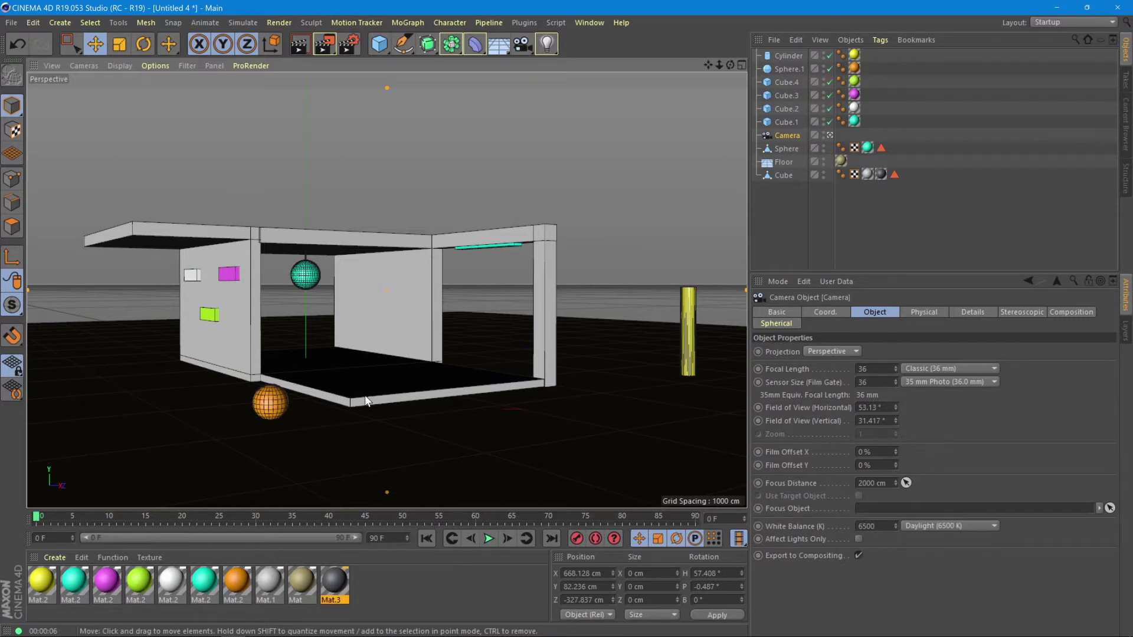
mouse_move(350, 418)
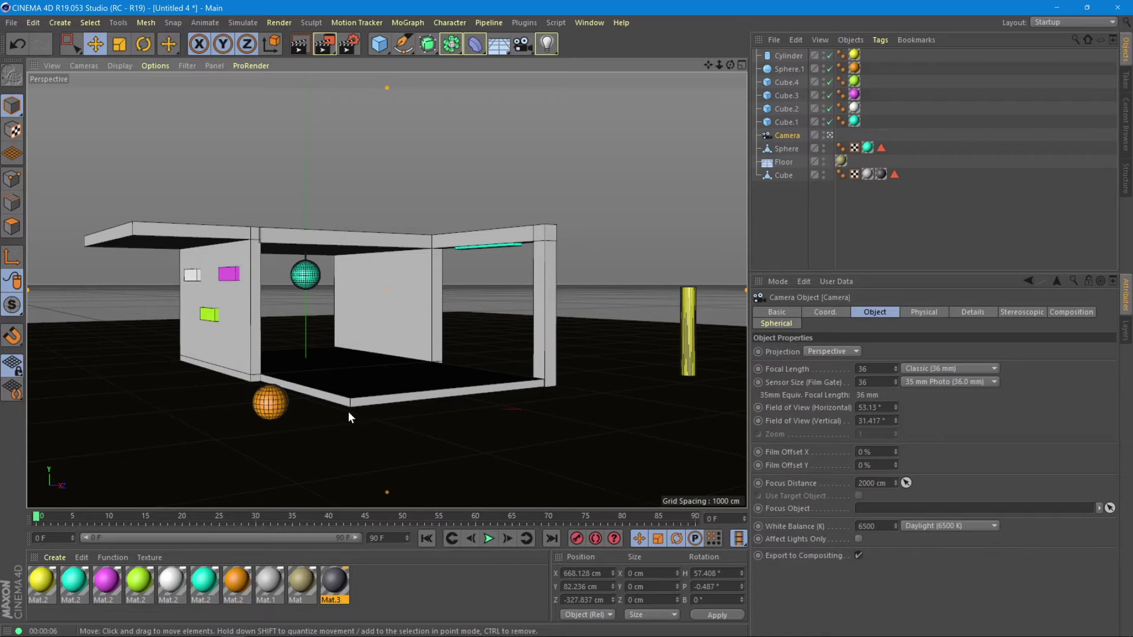
left_click(301, 584)
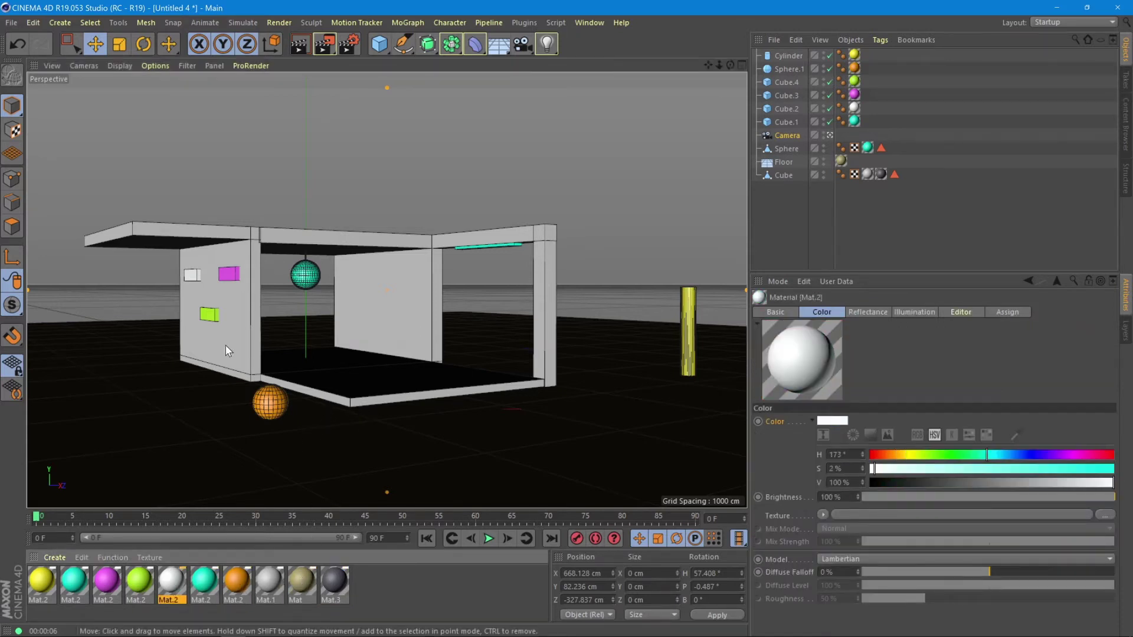
mouse_move(388, 244)
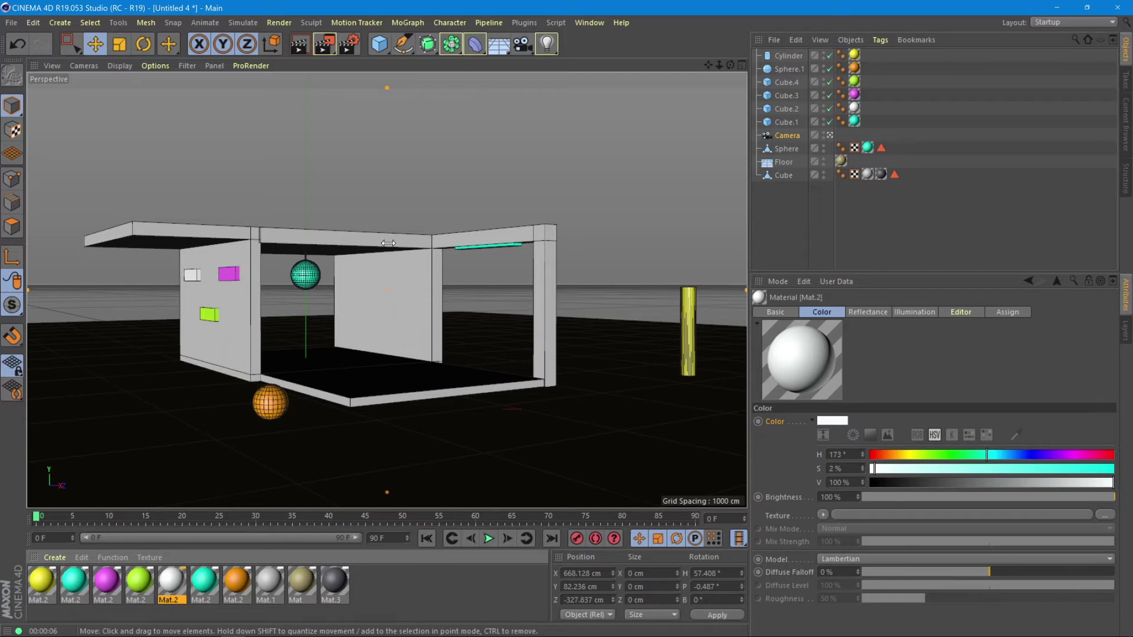
mouse_move(299, 272)
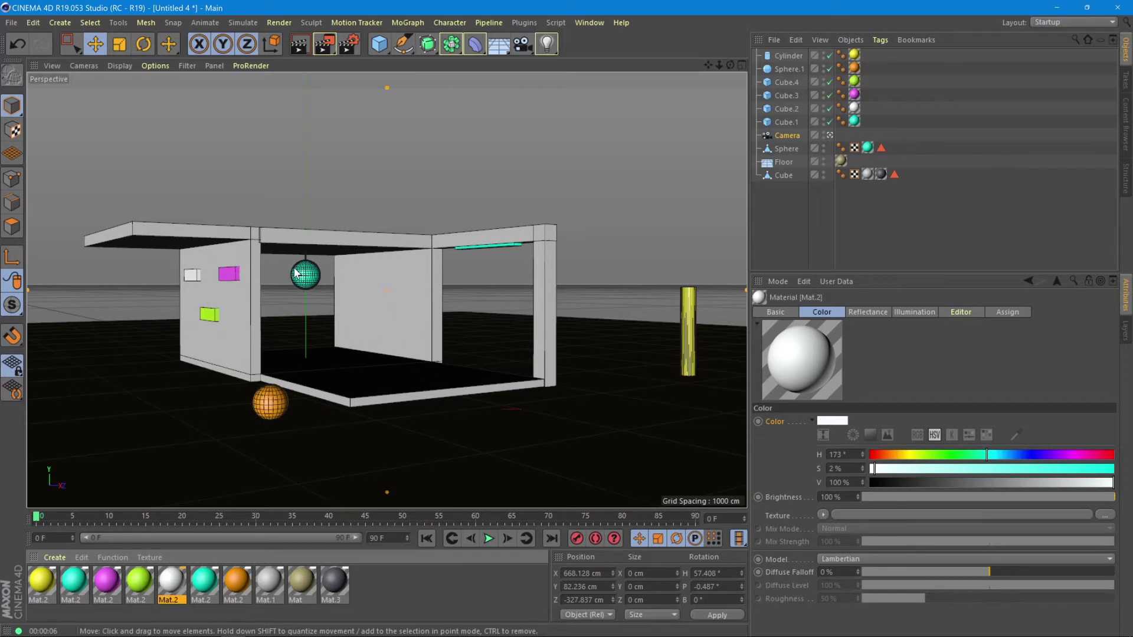
mouse_move(301, 331)
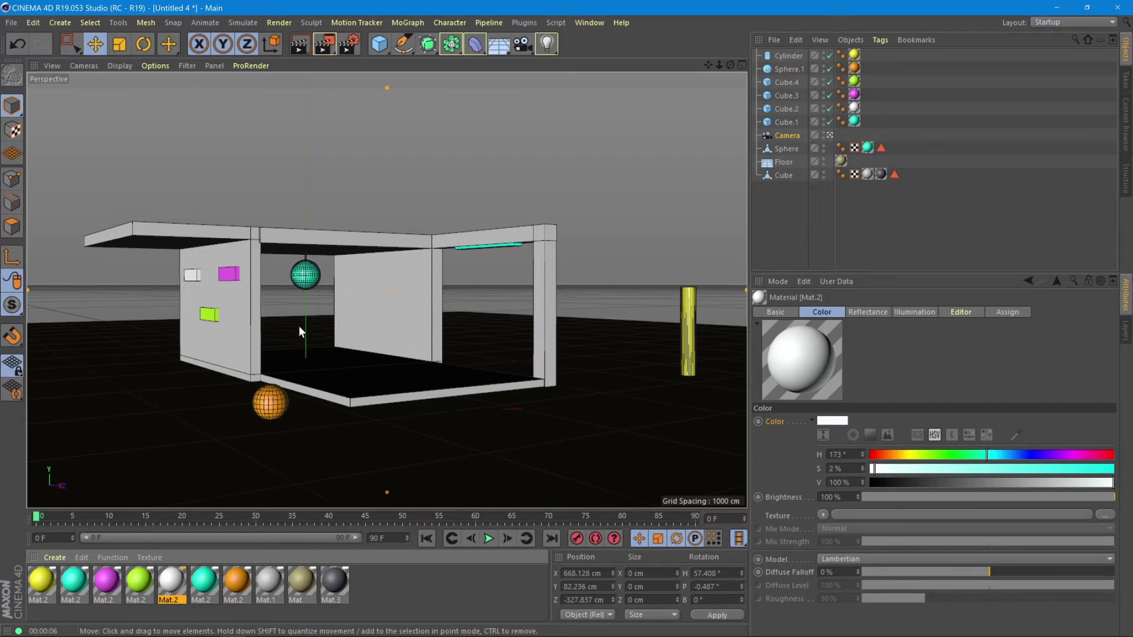
Select the teal disco-ball sphere in the viewport
left_click(304, 275)
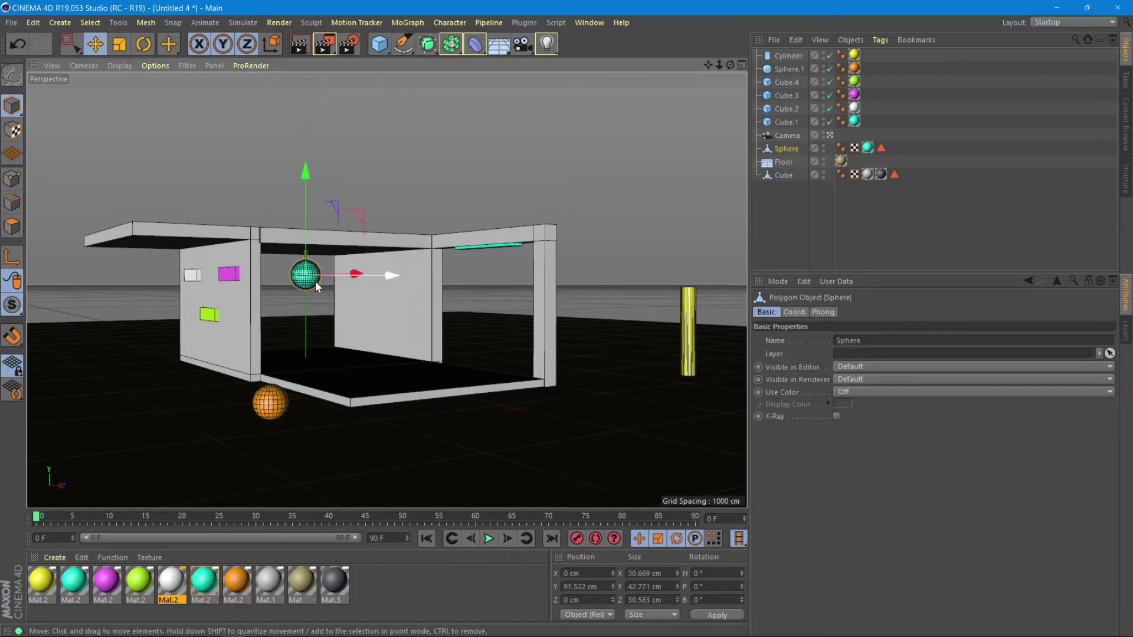
mouse_move(228, 585)
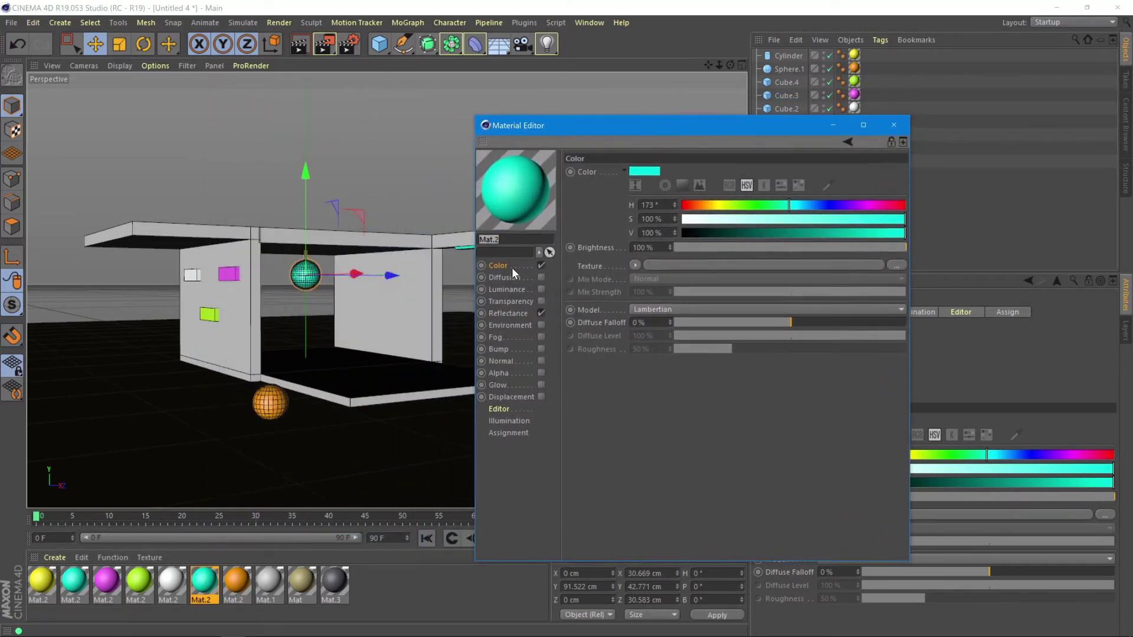
Enable Luminance on the cyan Mat.2 material and switch on GI Area Light in Illumination
left_click(508, 290)
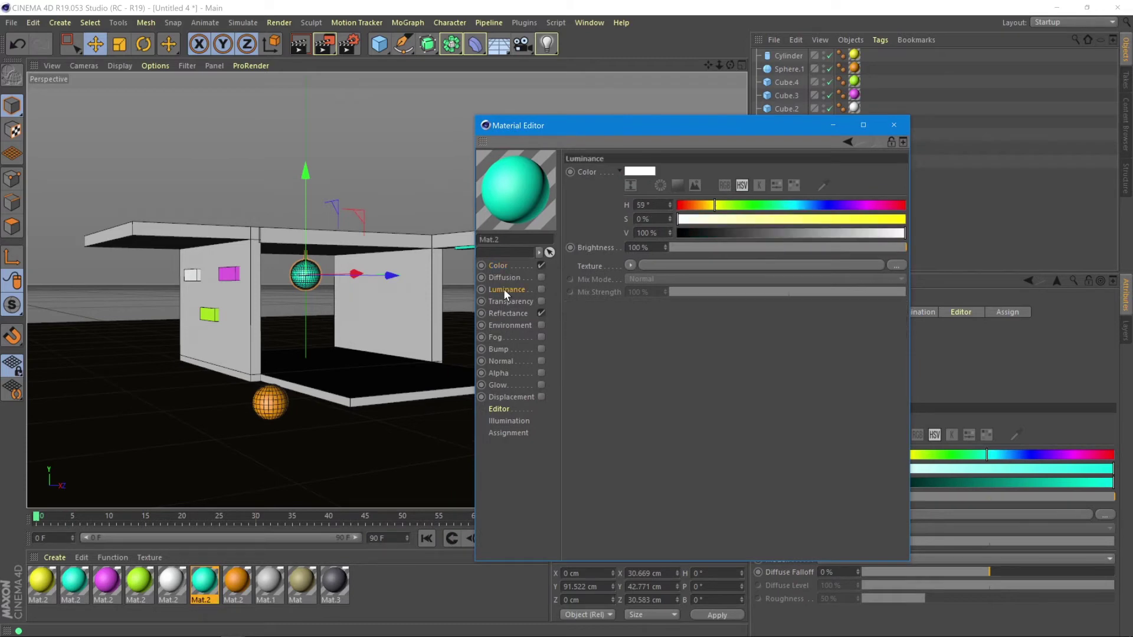
mouse_move(538, 297)
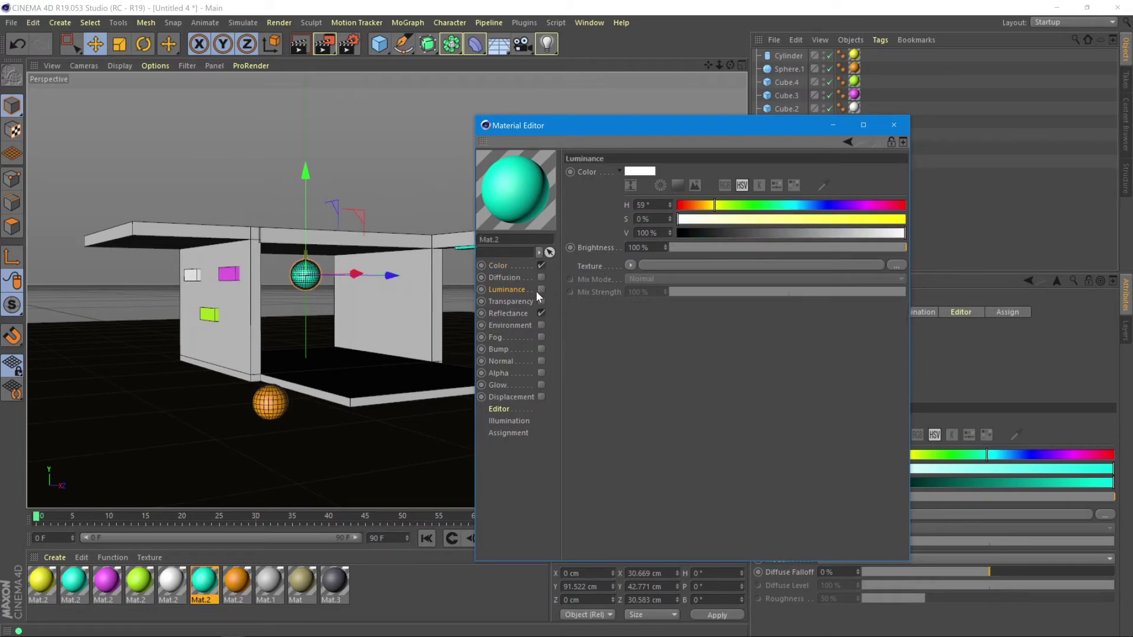
left_click(542, 290)
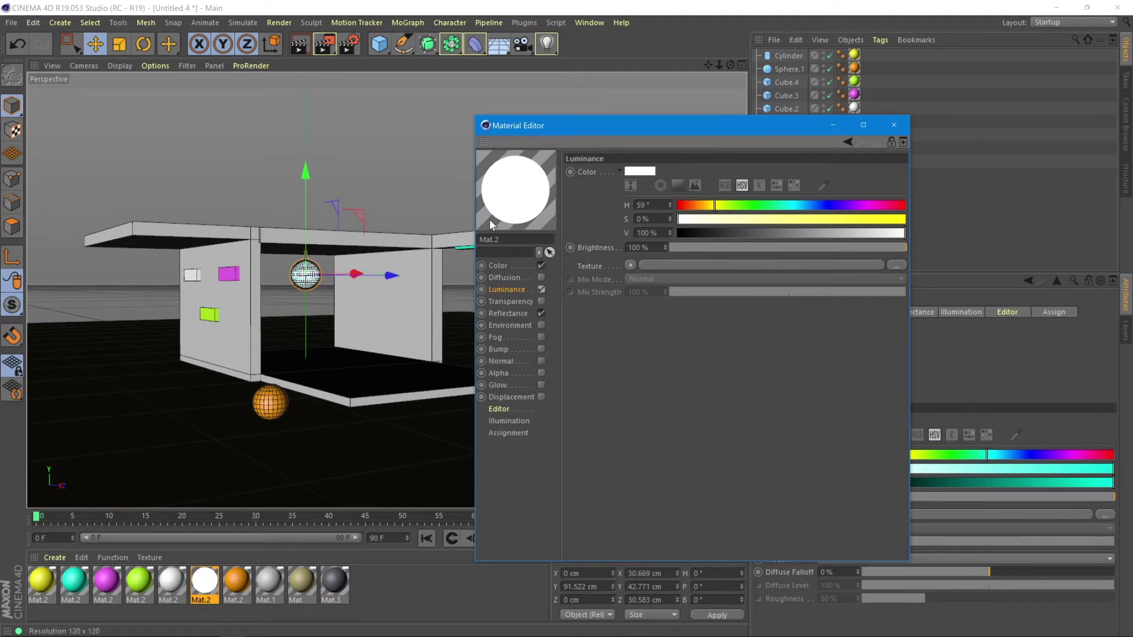
mouse_move(531, 211)
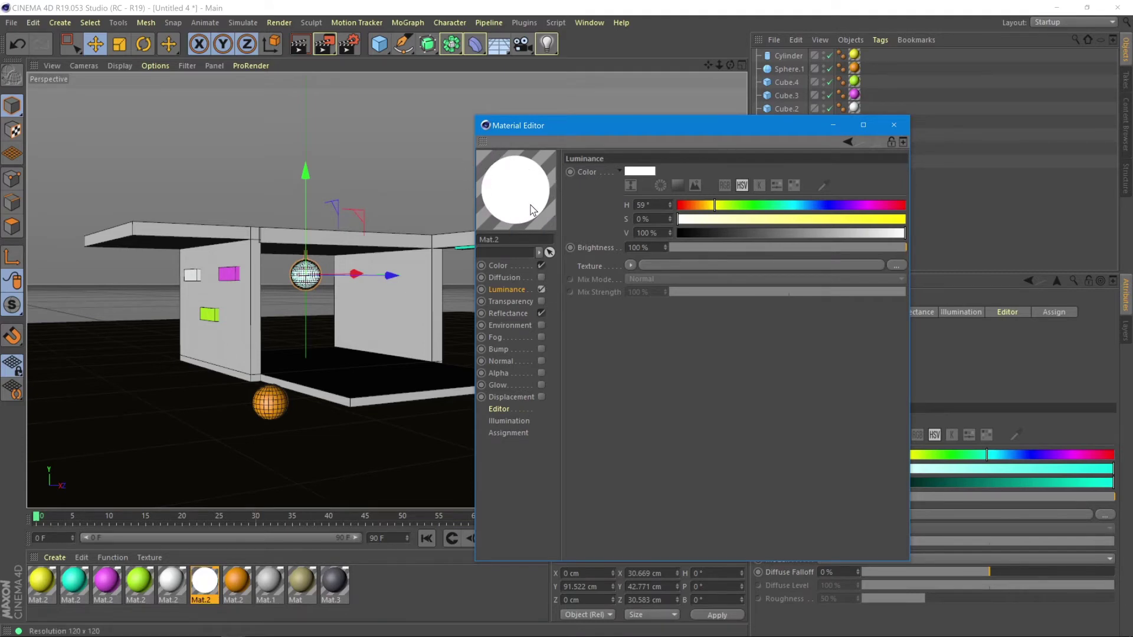
mouse_move(522, 203)
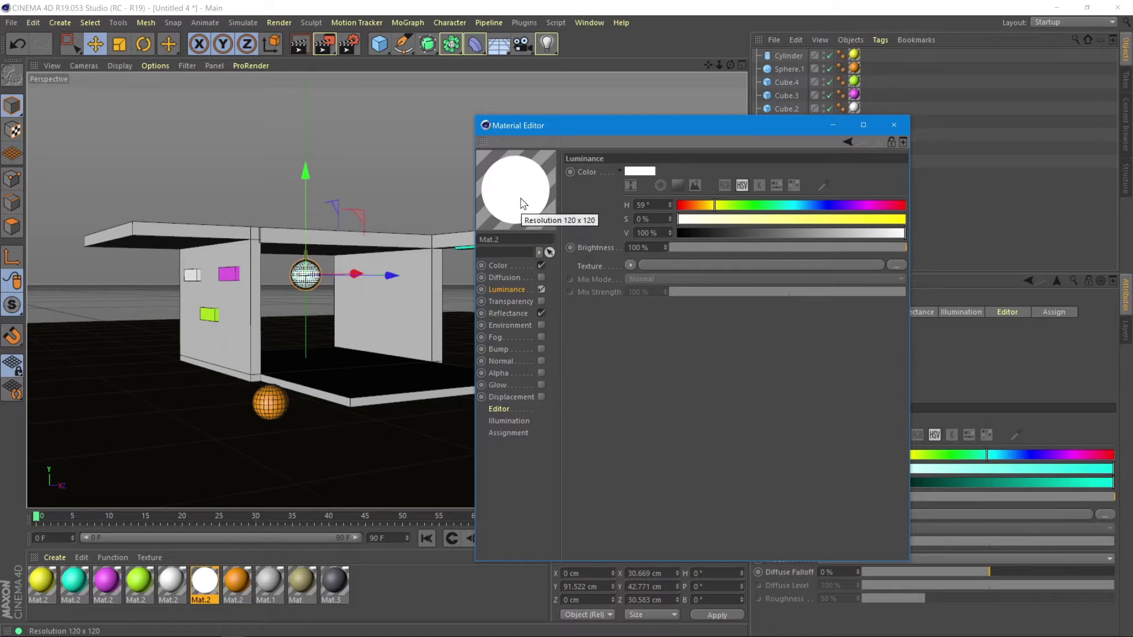
mouse_move(522, 219)
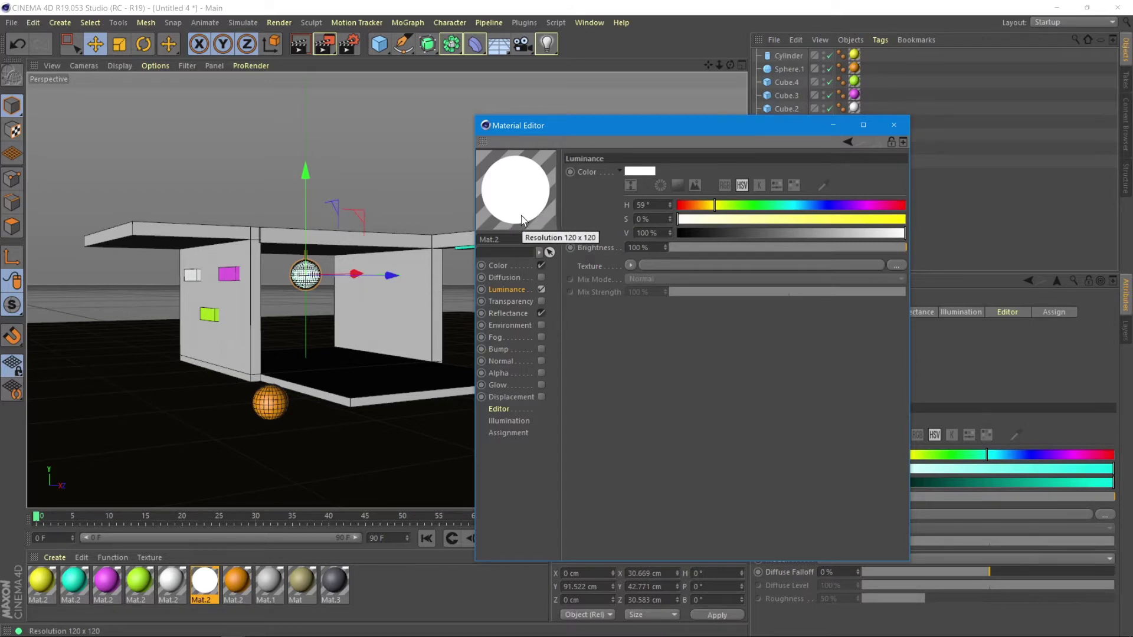
mouse_move(757, 238)
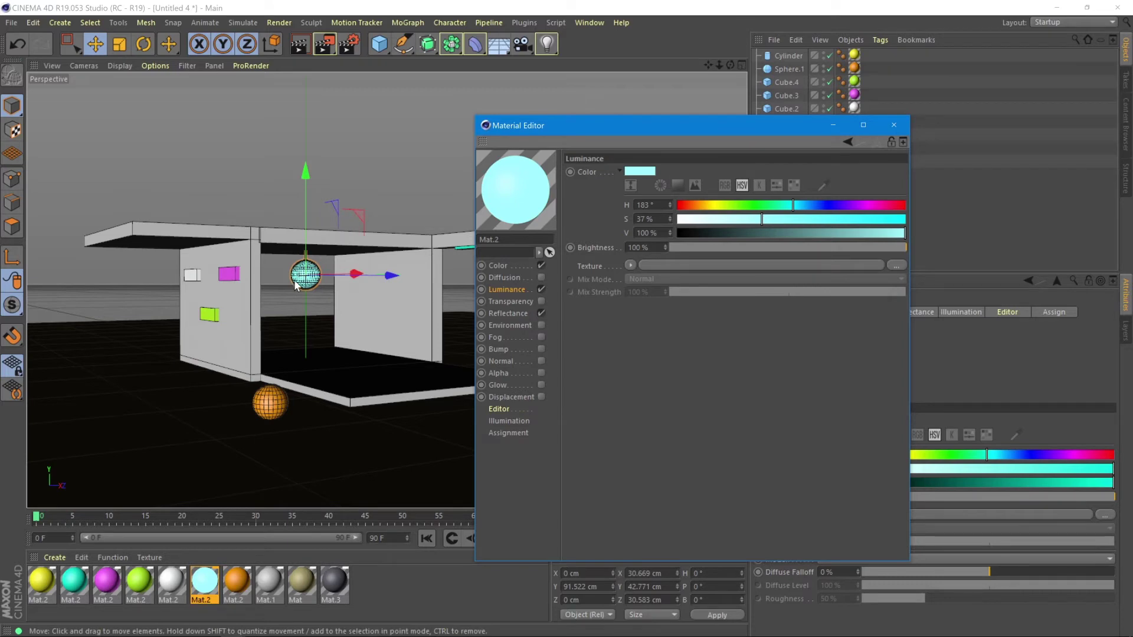
mouse_move(507, 303)
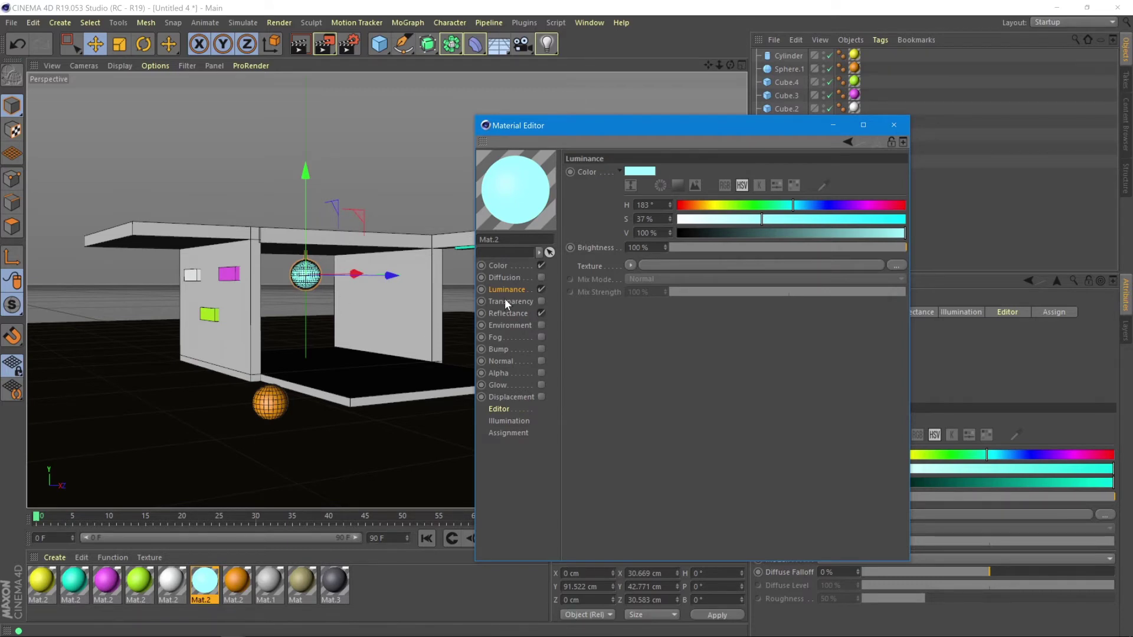
mouse_move(520, 431)
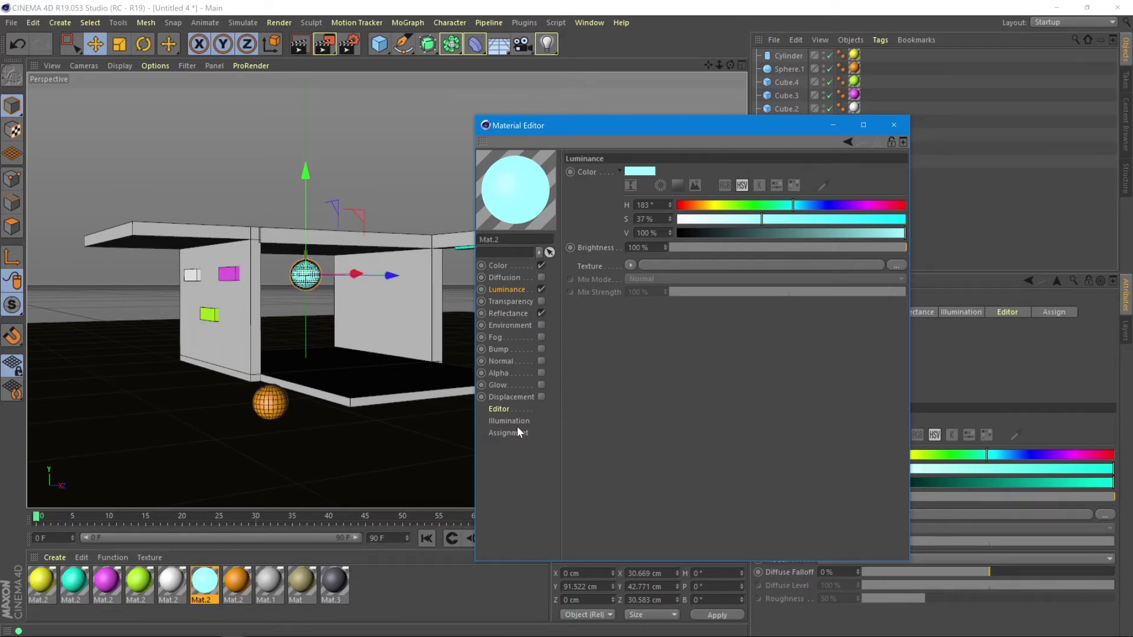
left_click(509, 421)
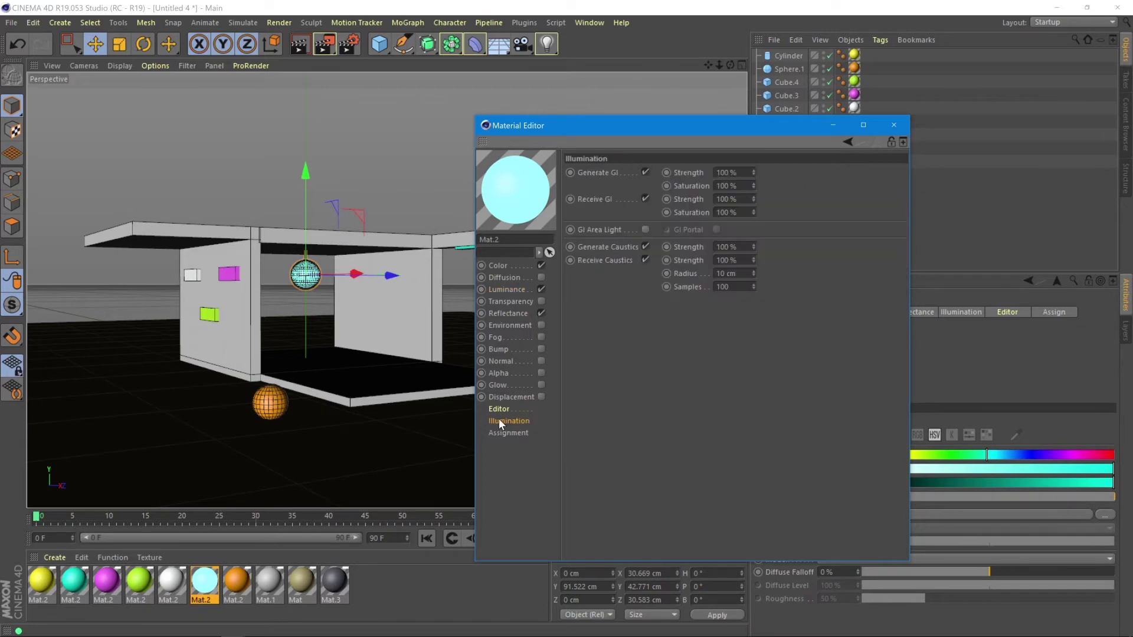
mouse_move(517, 428)
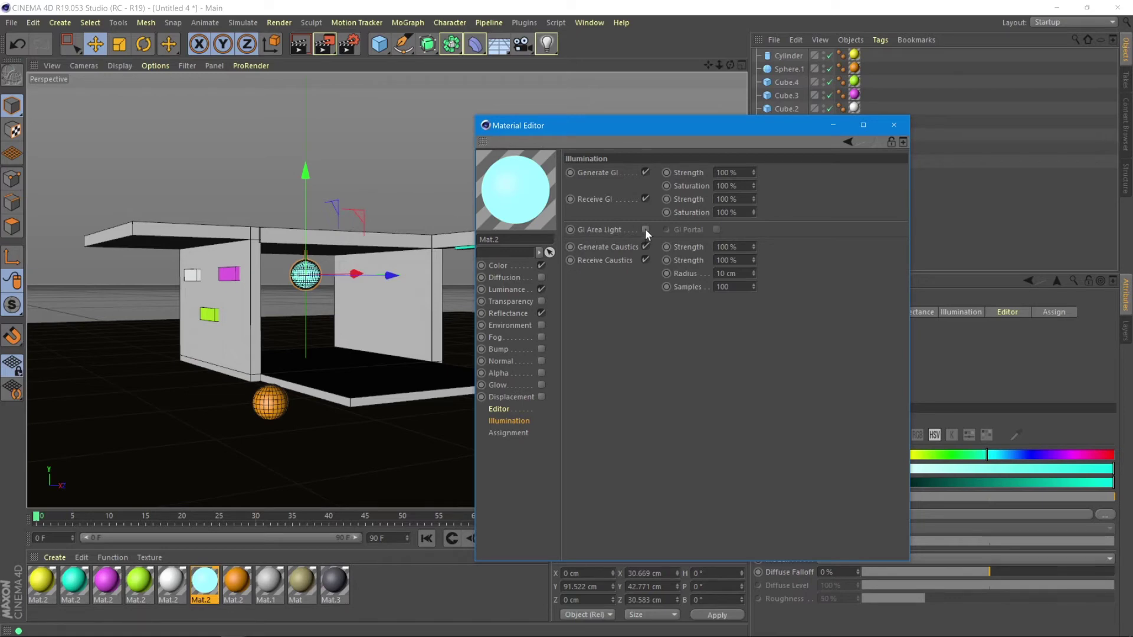
left_click(645, 230)
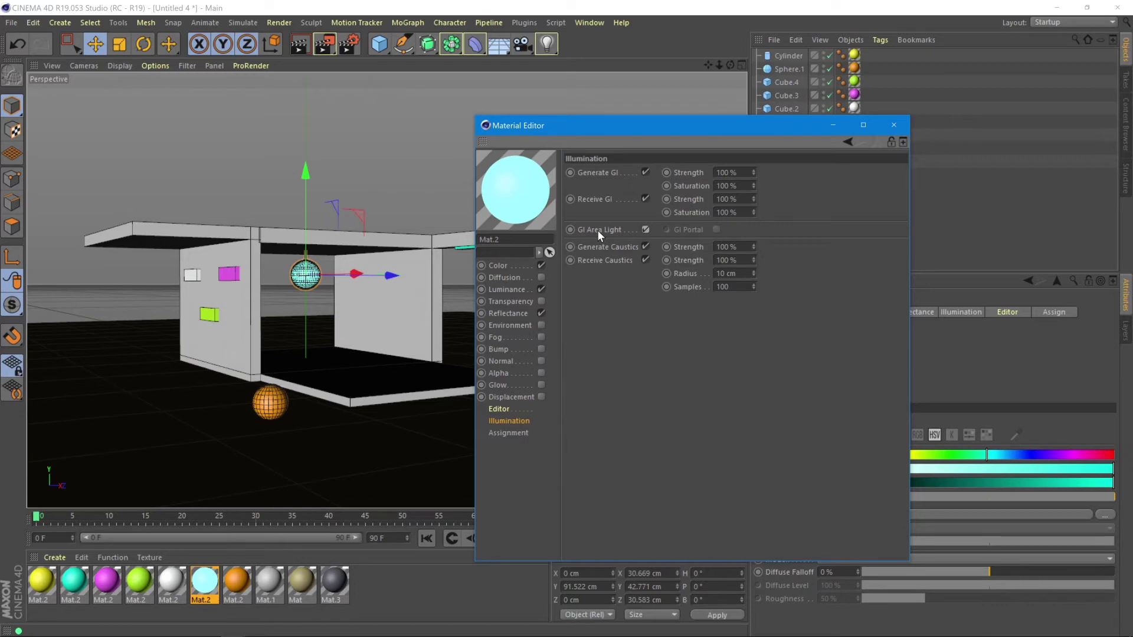
mouse_move(598, 236)
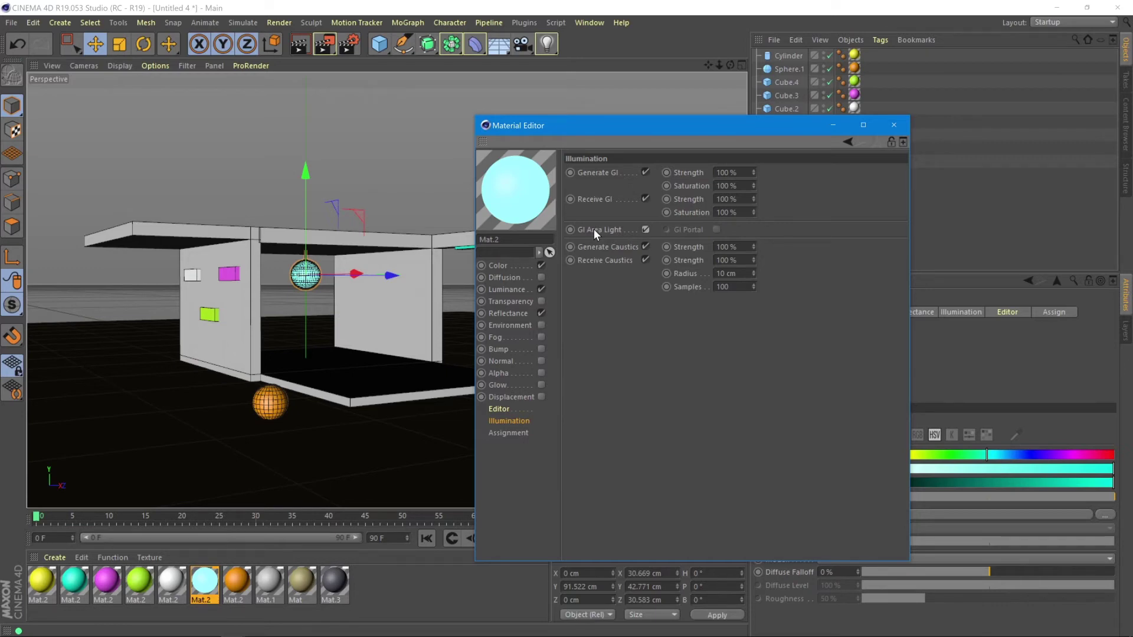
mouse_move(538, 187)
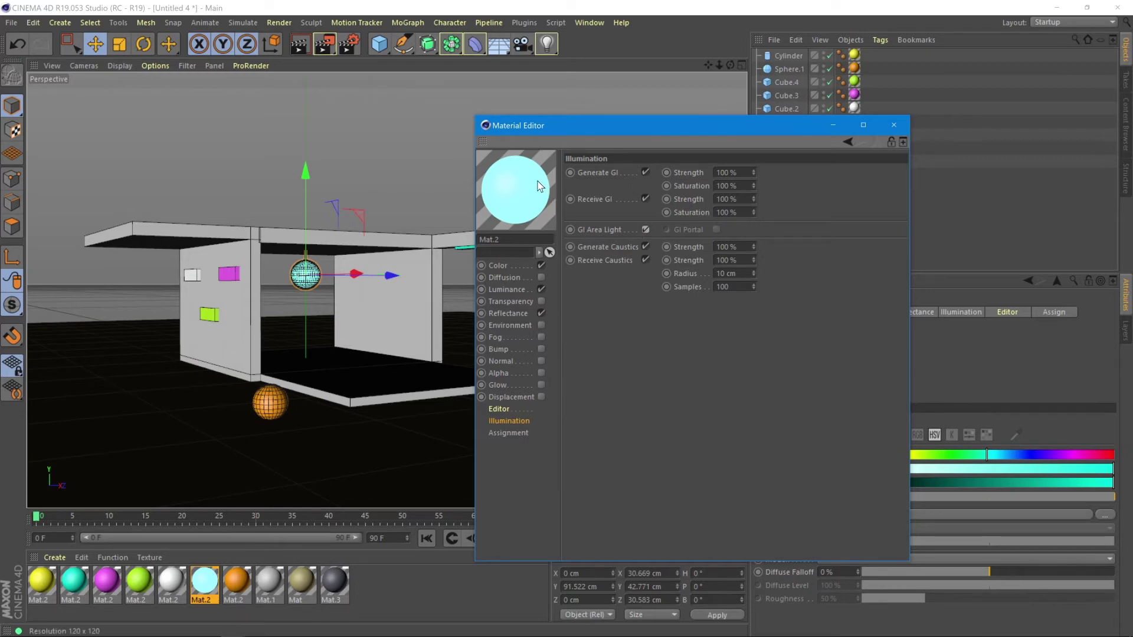
mouse_move(527, 198)
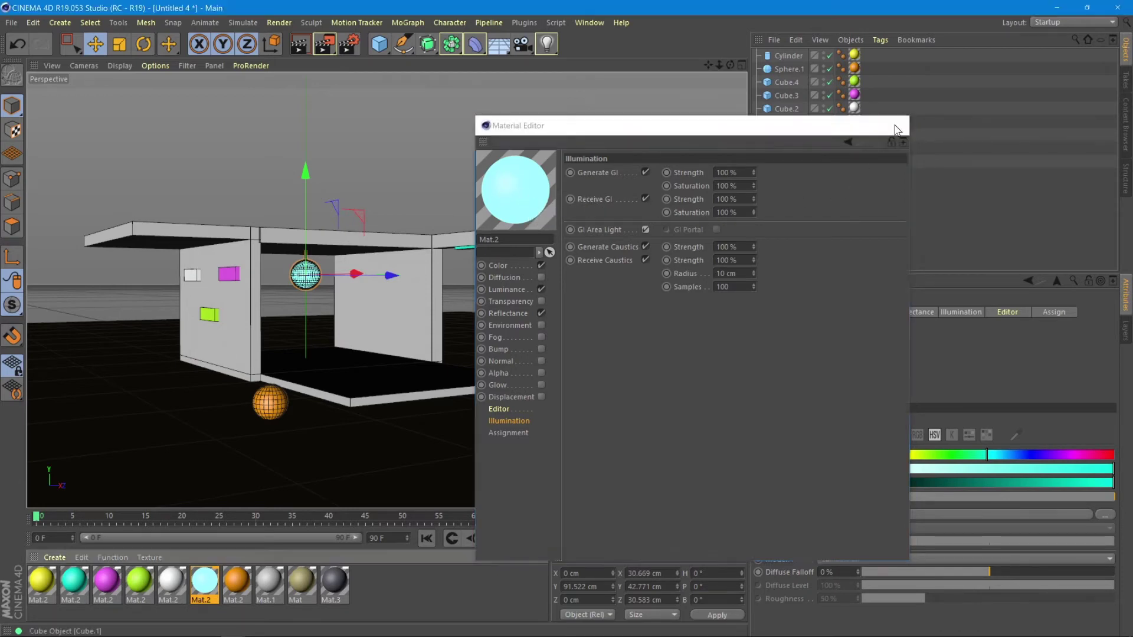
Close the Material Editor so the viewport shows the glowing cyan sphere
left_click(898, 127)
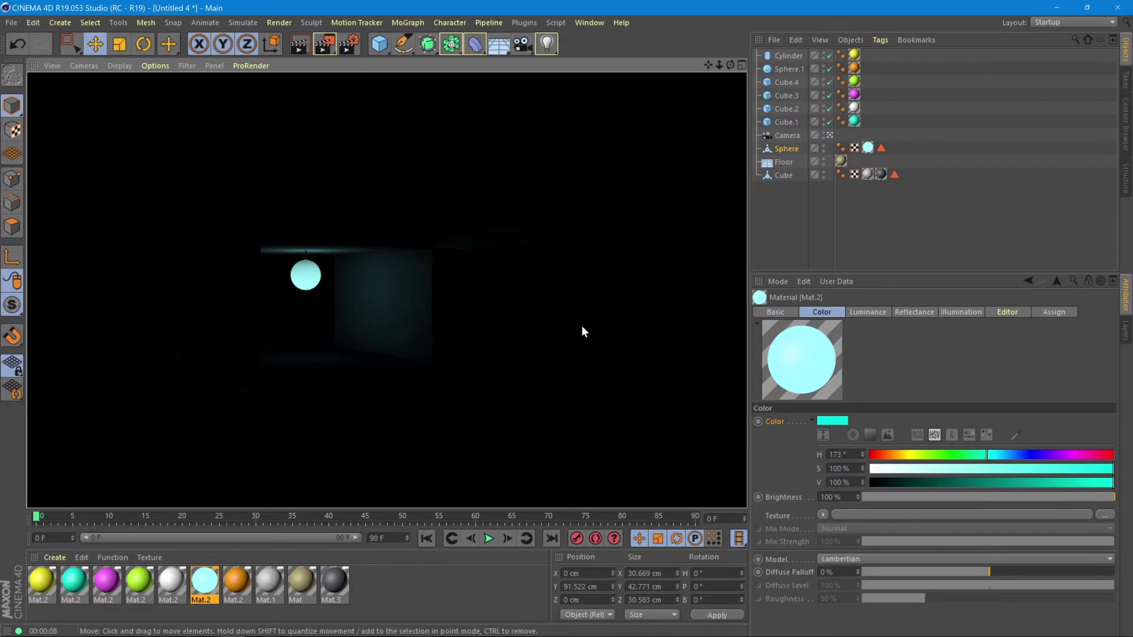
mouse_move(299, 277)
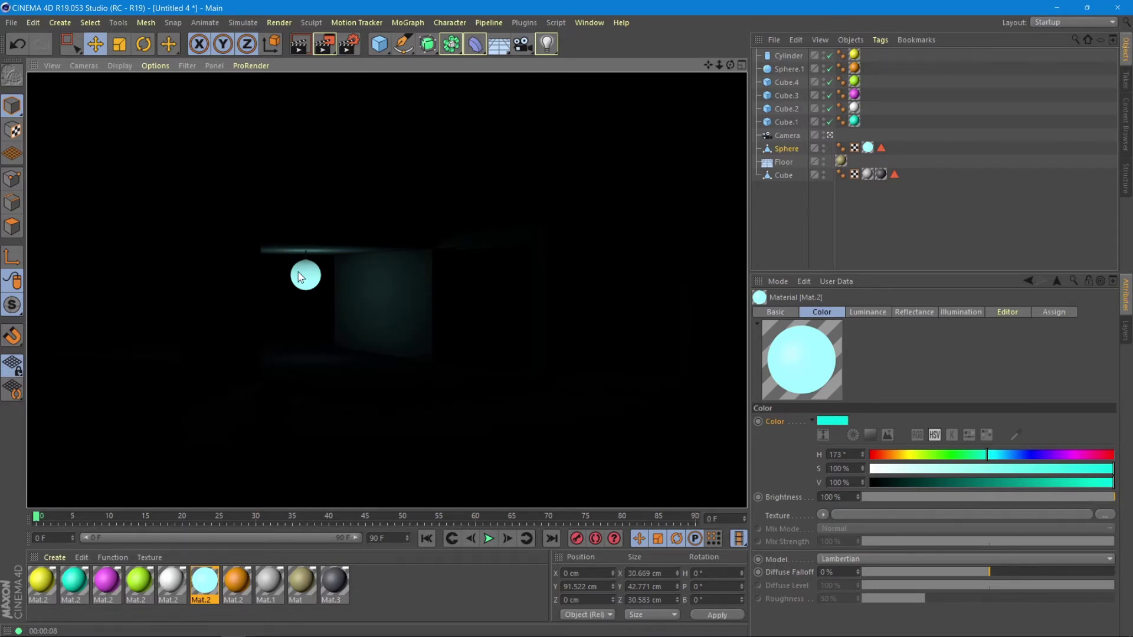
mouse_move(311, 276)
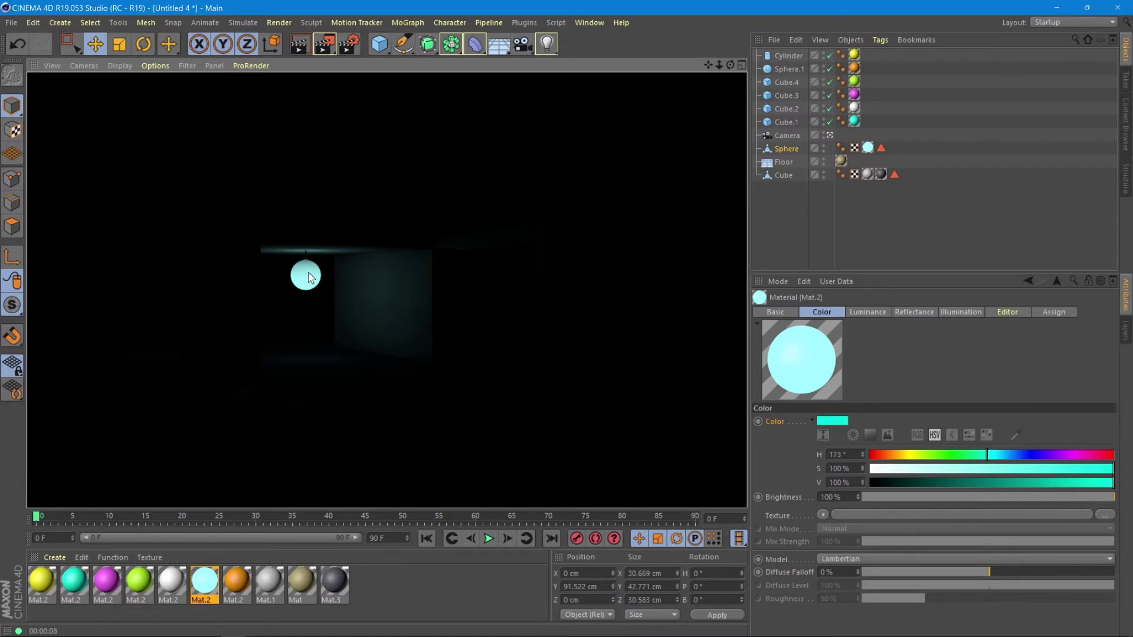
mouse_move(391, 306)
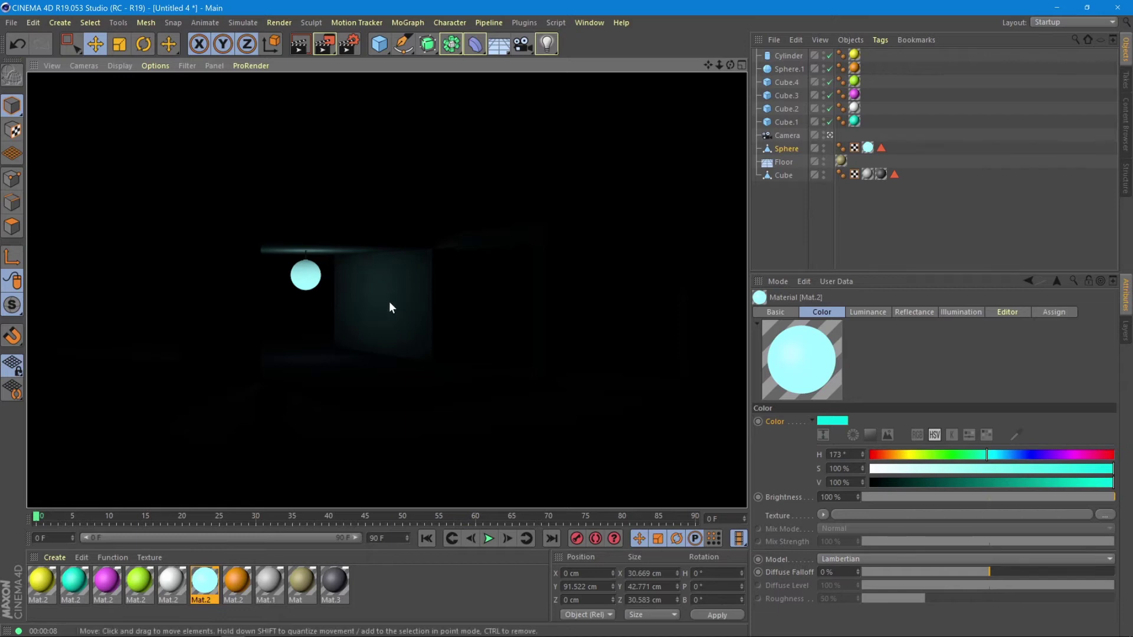
mouse_move(231, 342)
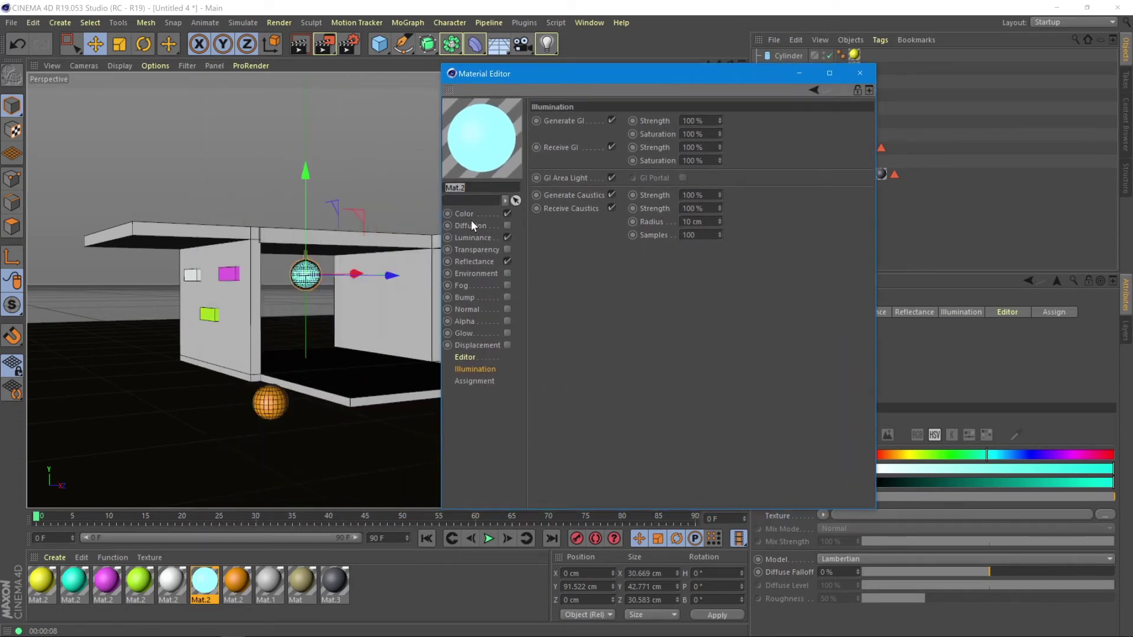
Make the cyan luminance paler at 150% brightness and close the Material Editor
left_click(472, 237)
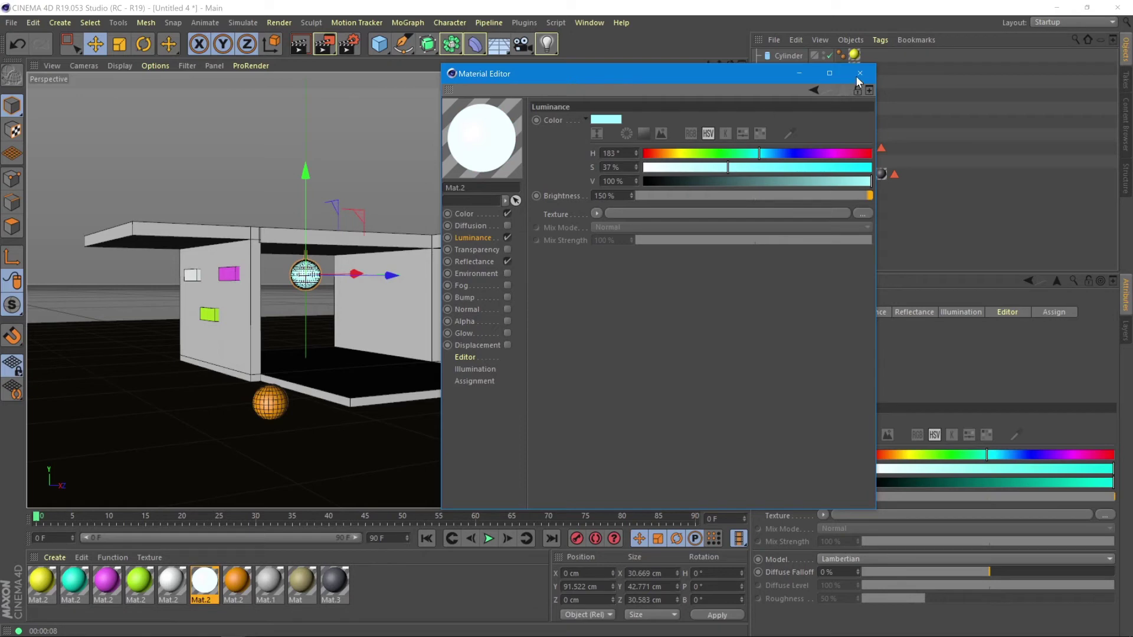
left_click(279, 22)
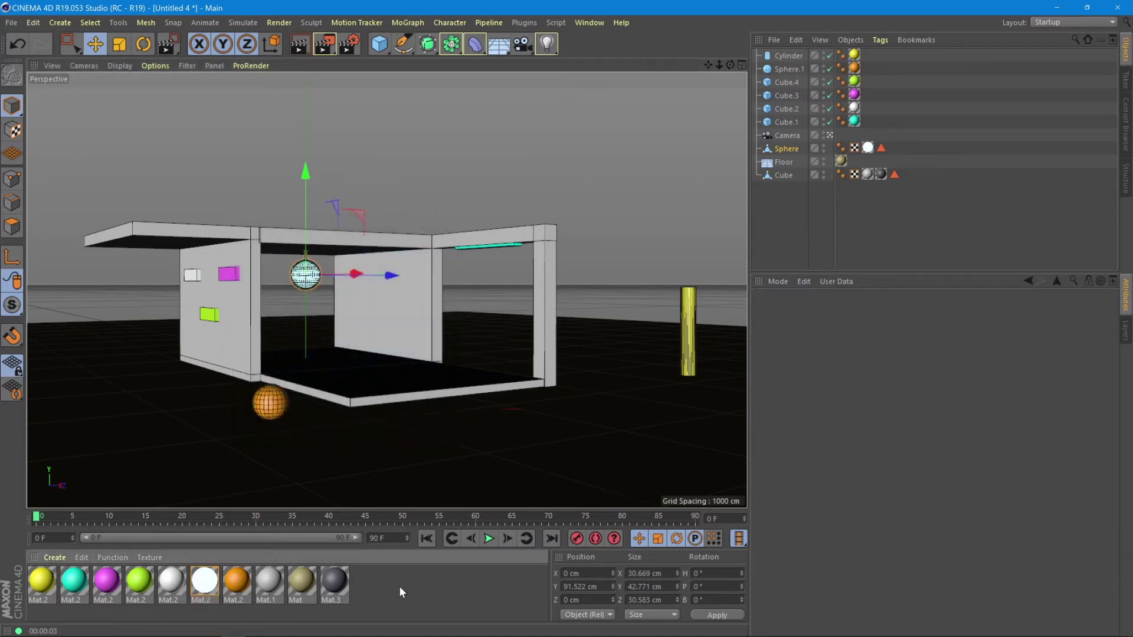
Set the orange sphere's material as a GI Area Light and close the editor
left_click(269, 402)
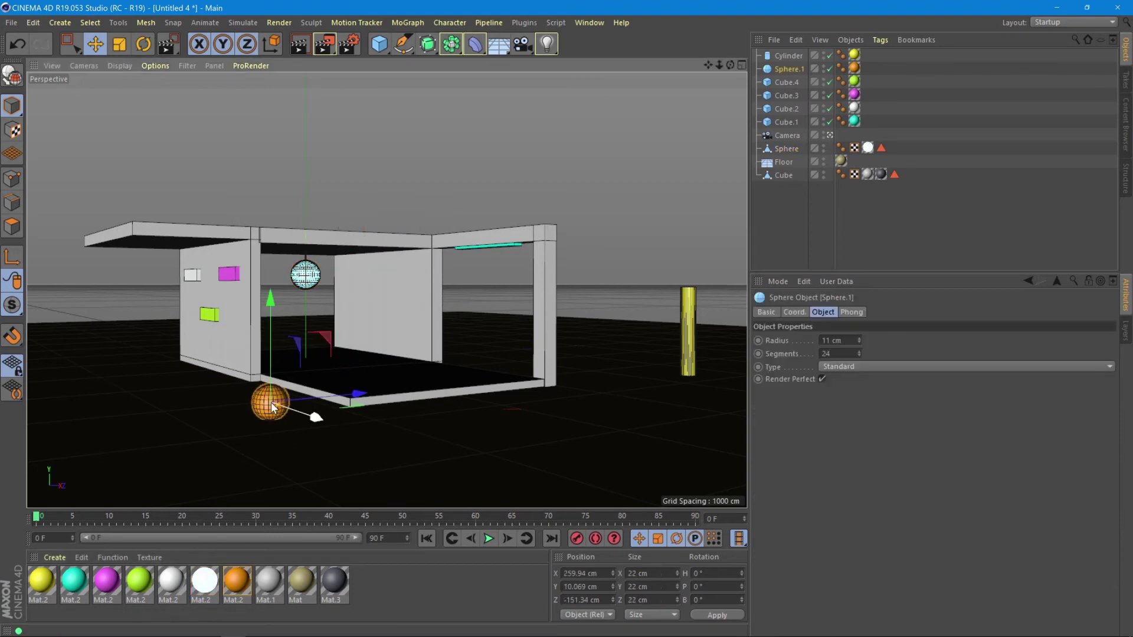
double_click(233, 580)
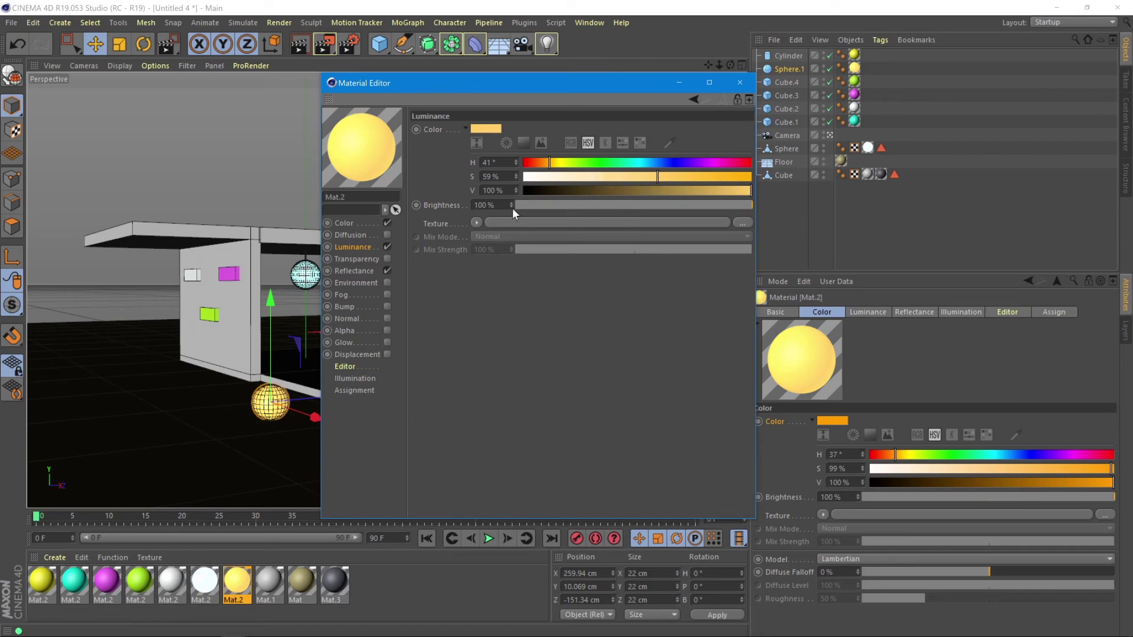
left_click(355, 377)
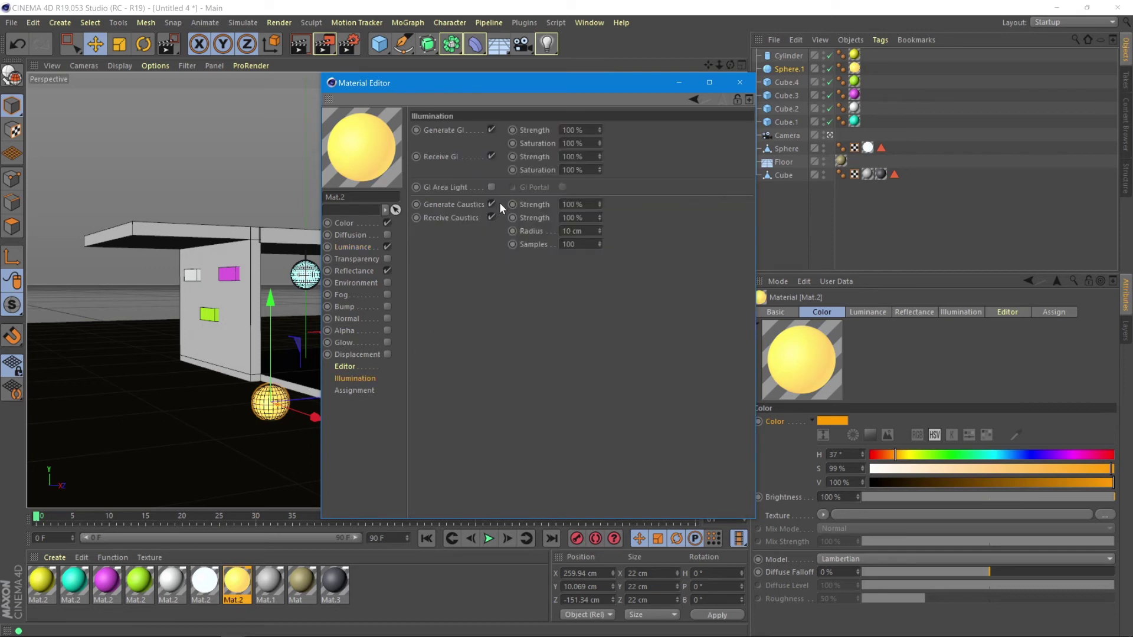
left_click(491, 187)
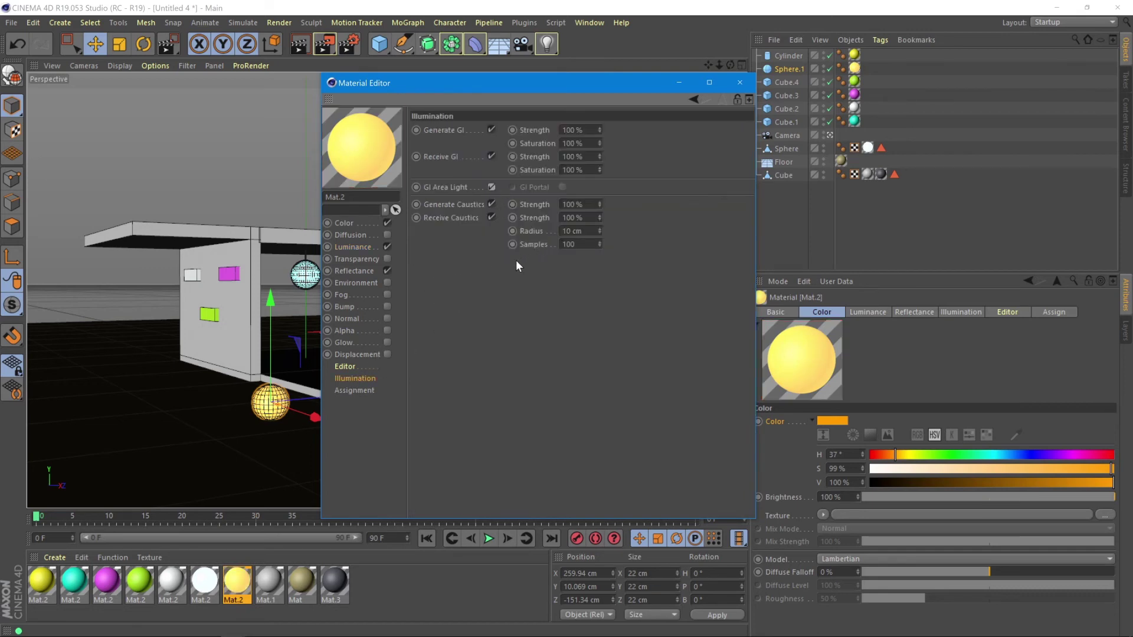
mouse_move(739, 83)
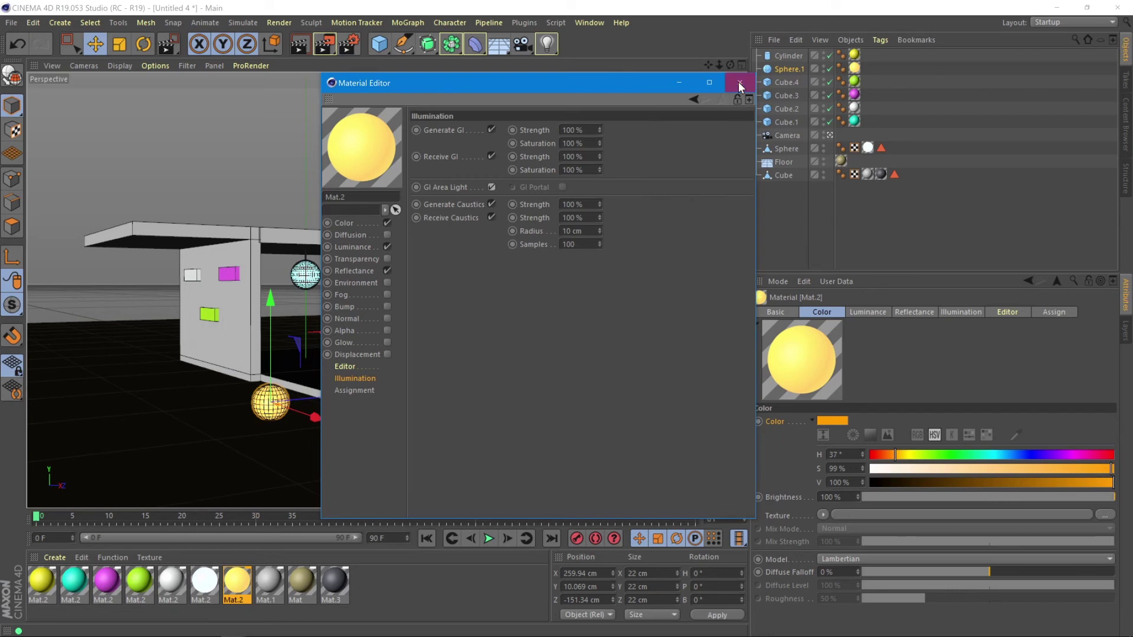
left_click(739, 83)
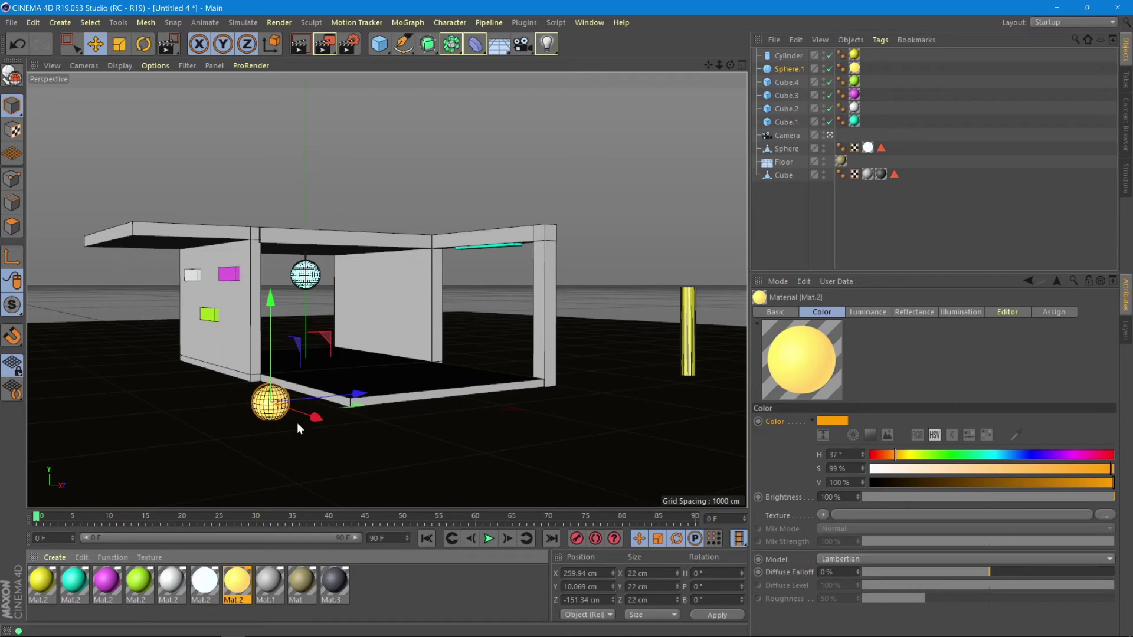
Enable Luminance on the yellow cylinder's material and make it a GI Area Light
left_click(788, 56)
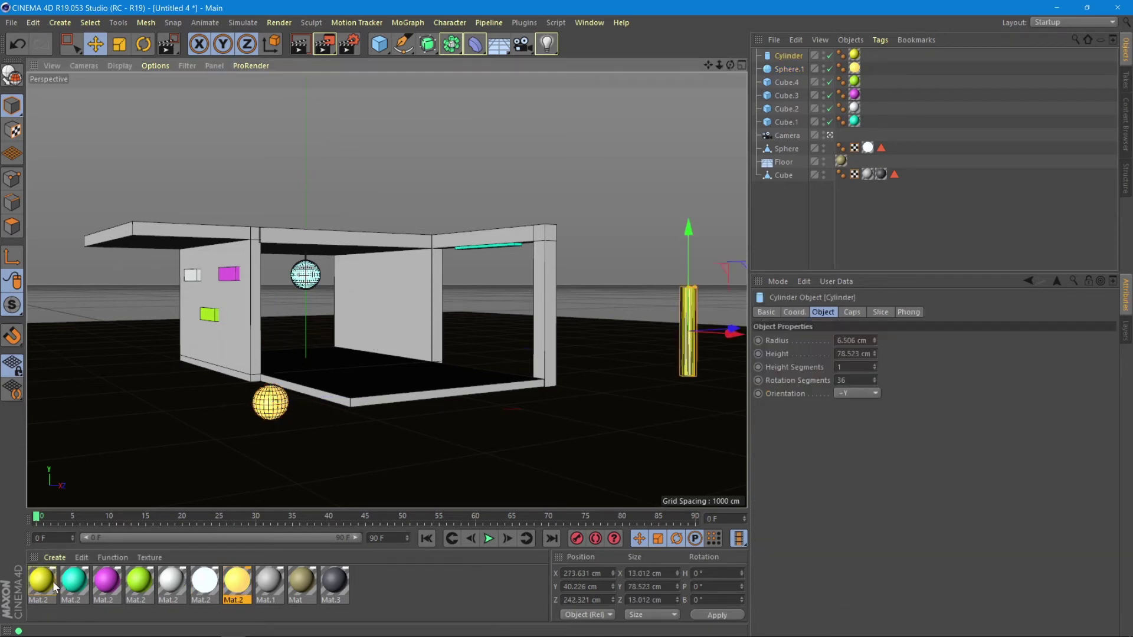
double_click(40, 580)
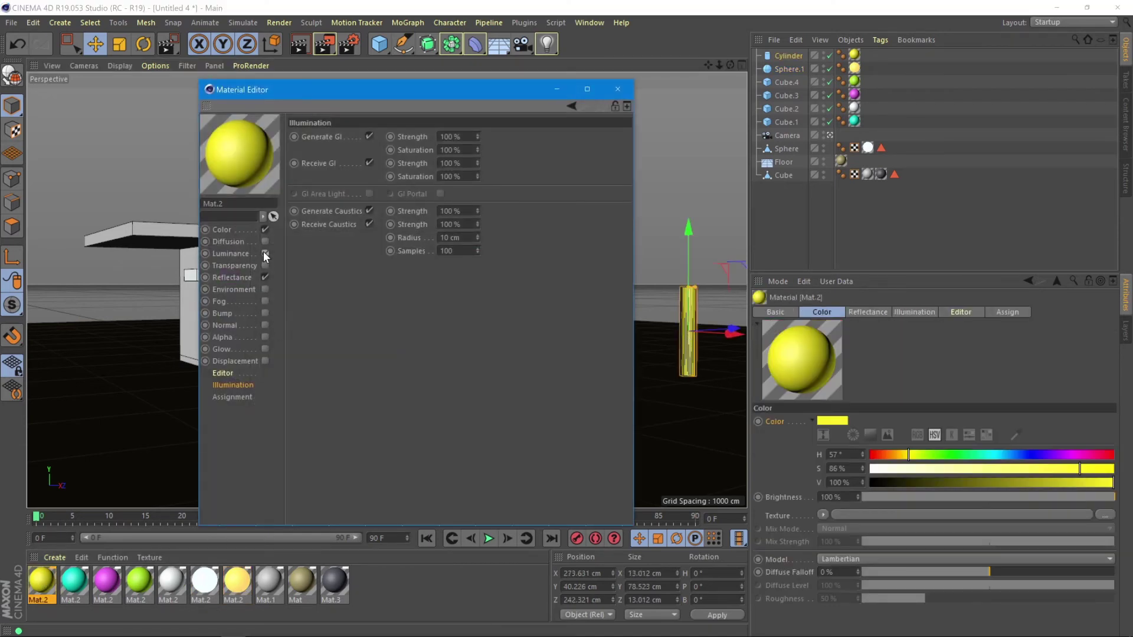
left_click(265, 254)
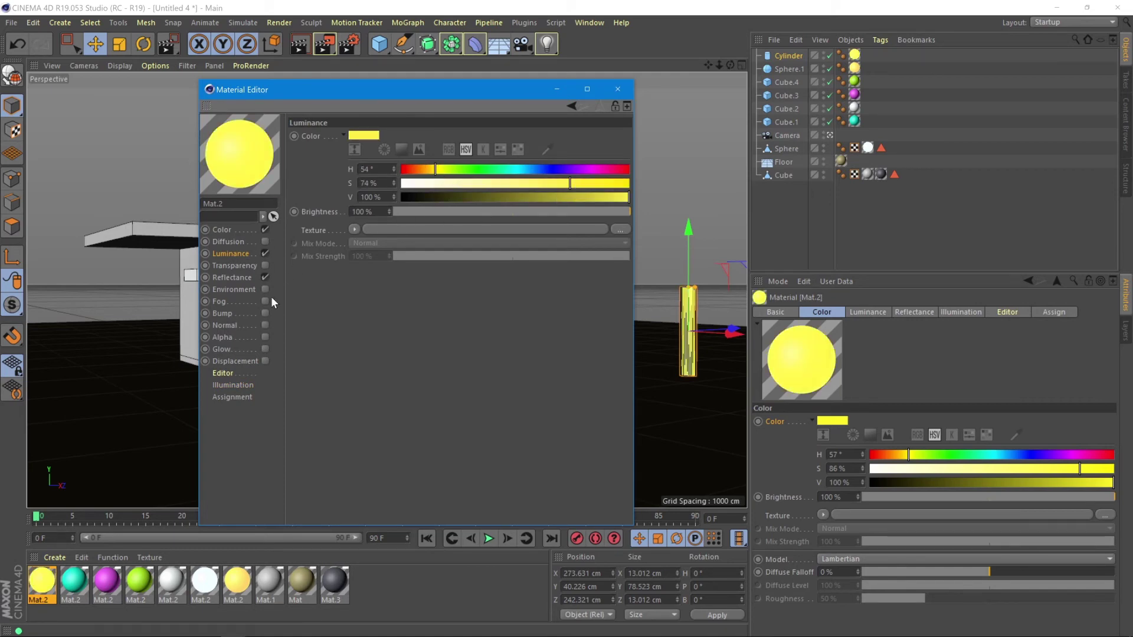
left_click(232, 385)
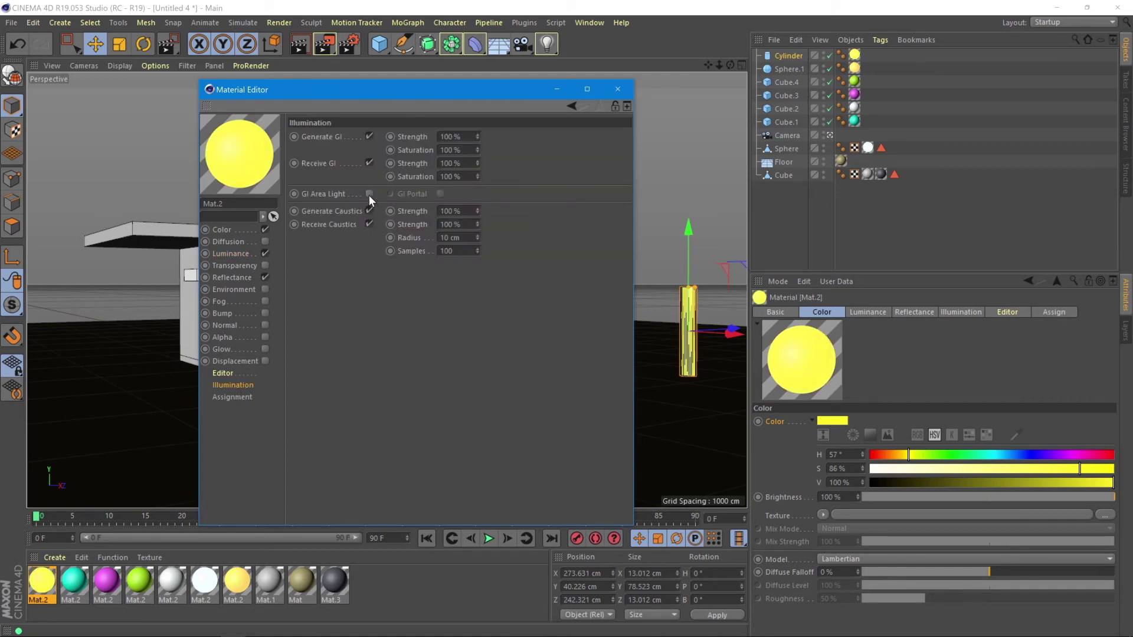
left_click(617, 89)
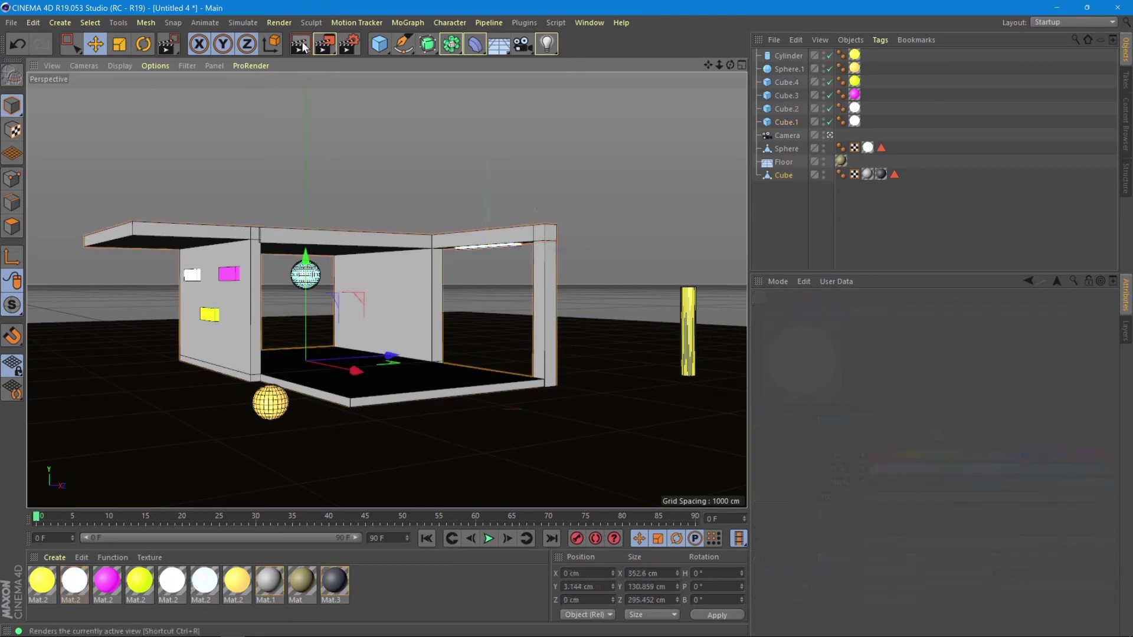
Render the active view so the glowing objects light the dark scene
left_click(299, 44)
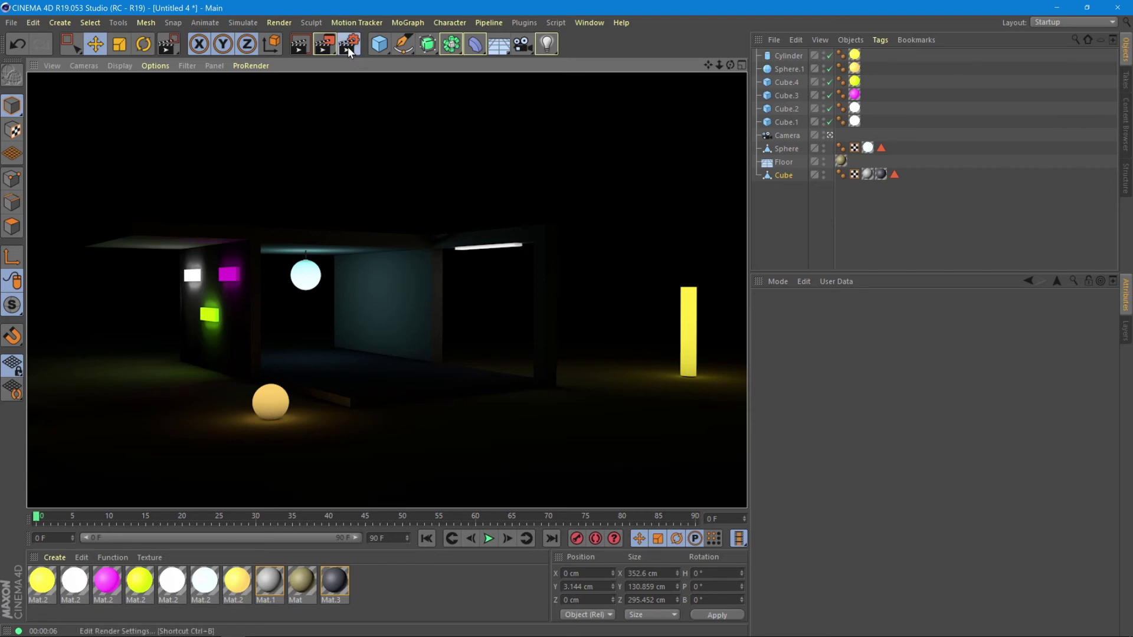
left_click(347, 43)
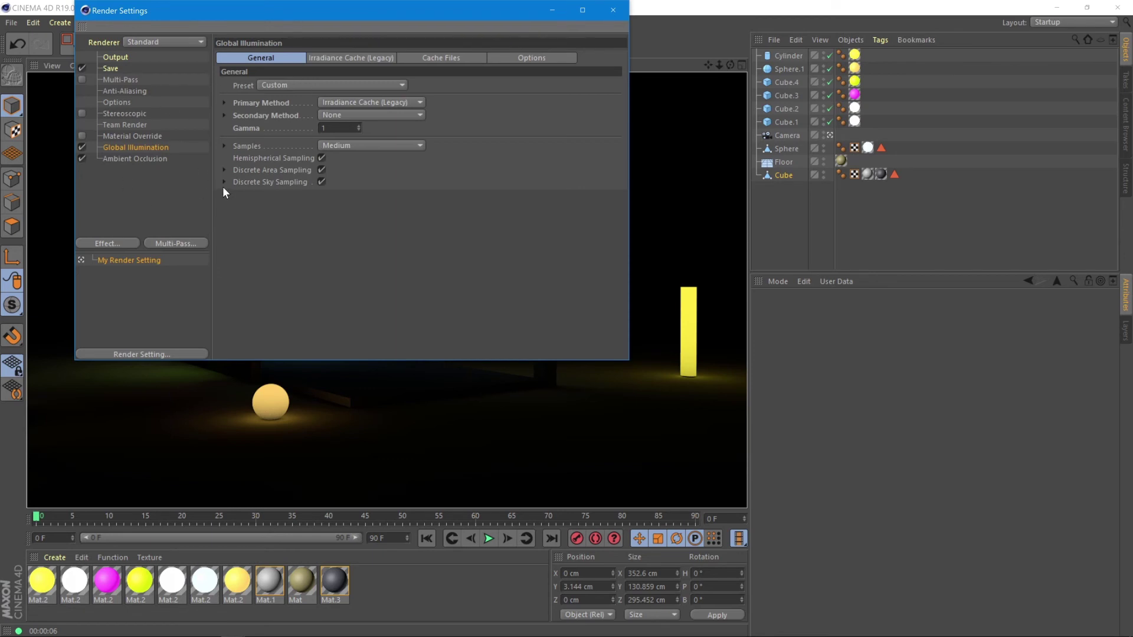
mouse_move(372, 100)
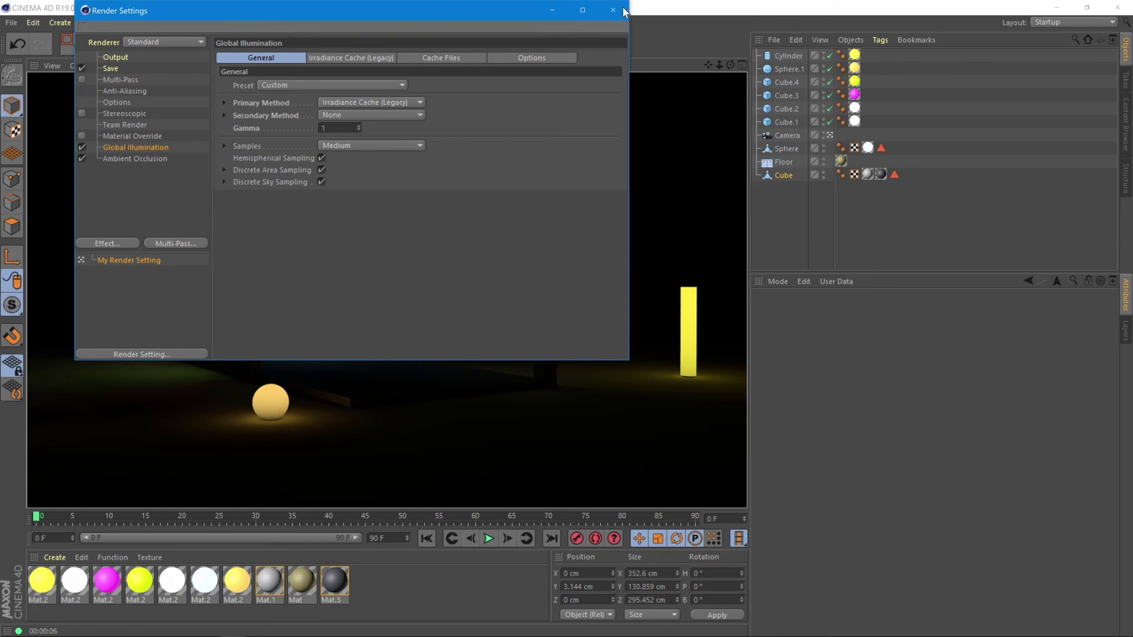
left_click(612, 11)
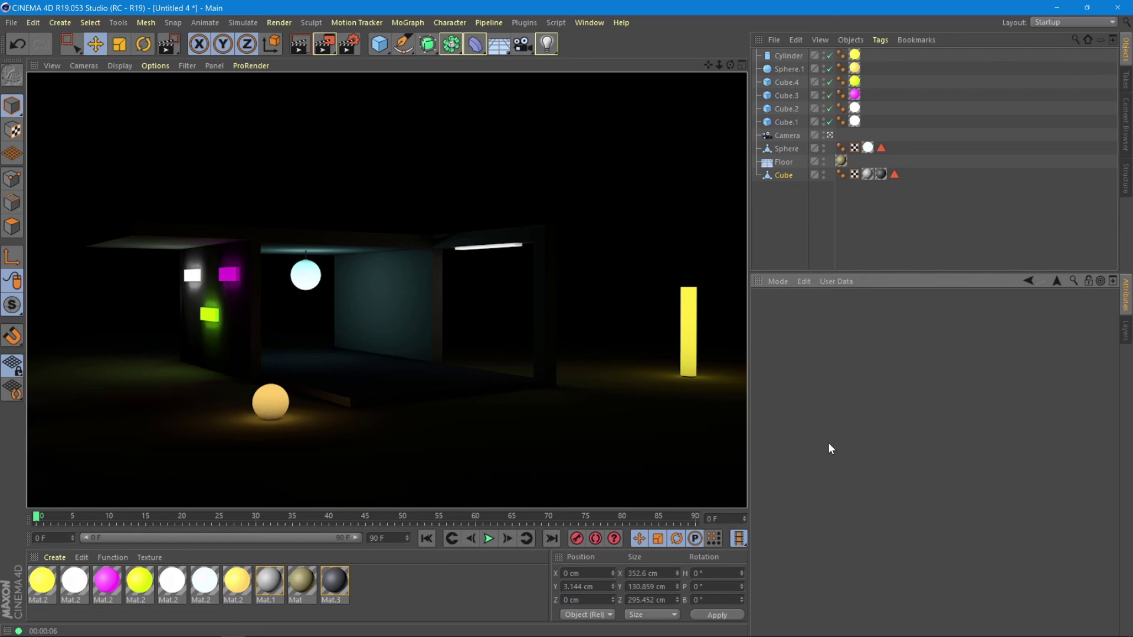
mouse_move(841, 387)
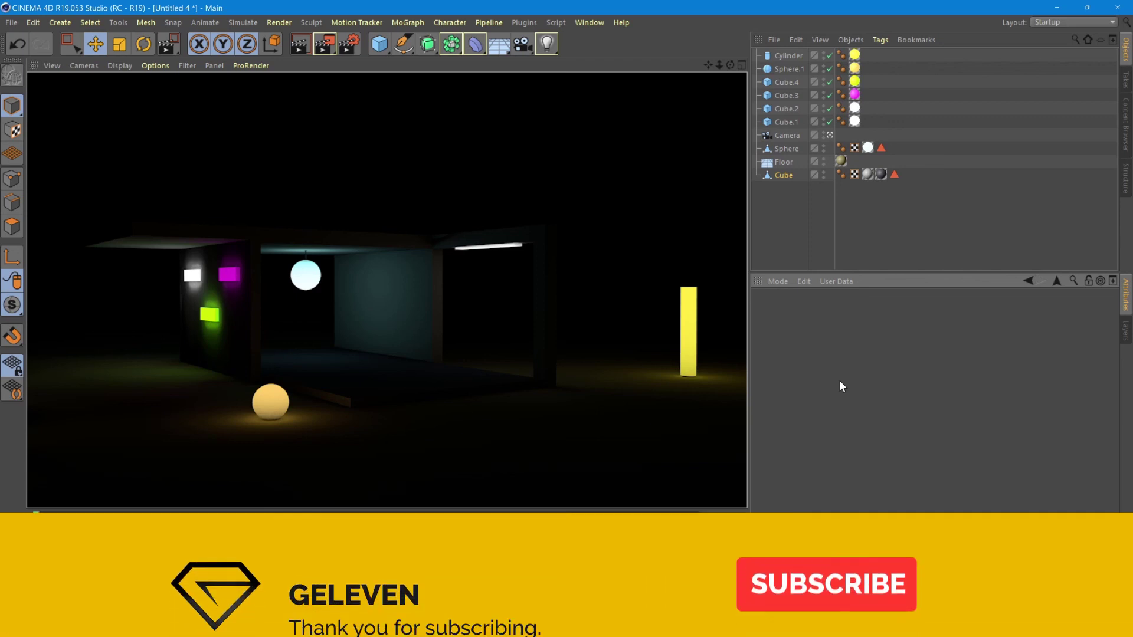
left_click(825, 584)
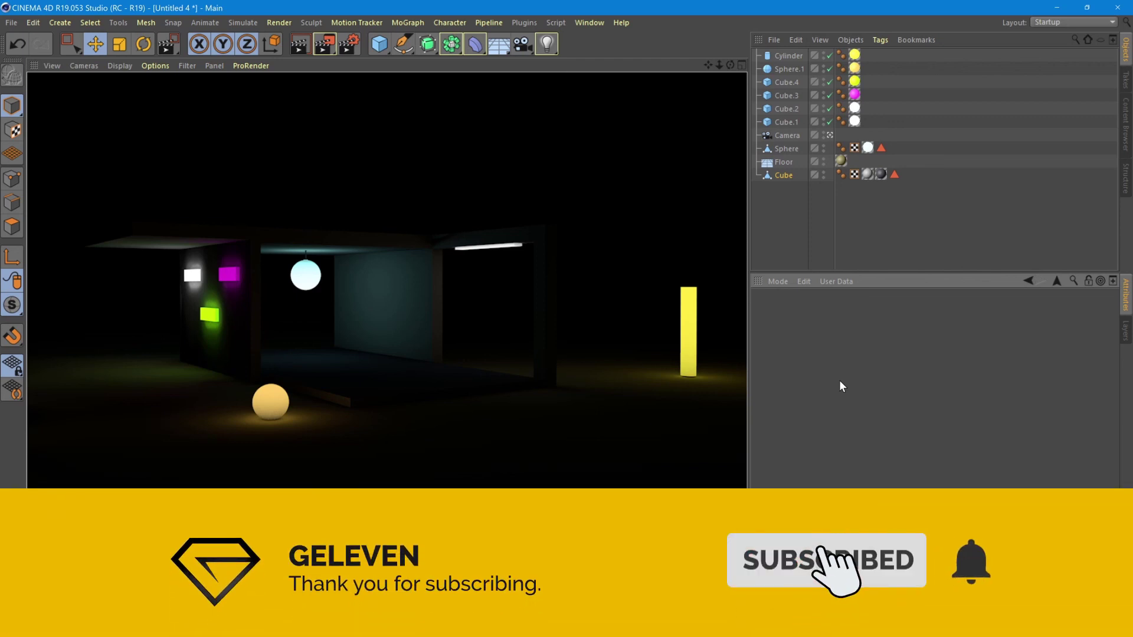